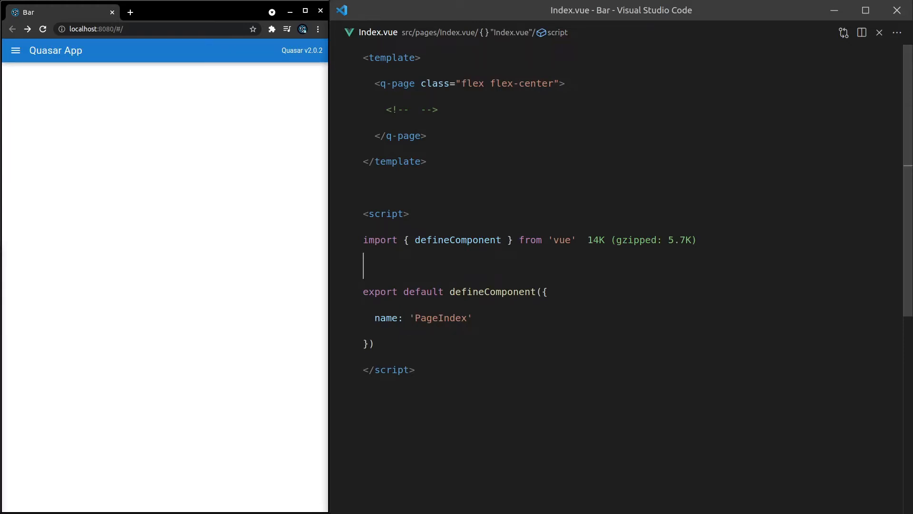
mouse_move(760, 23)
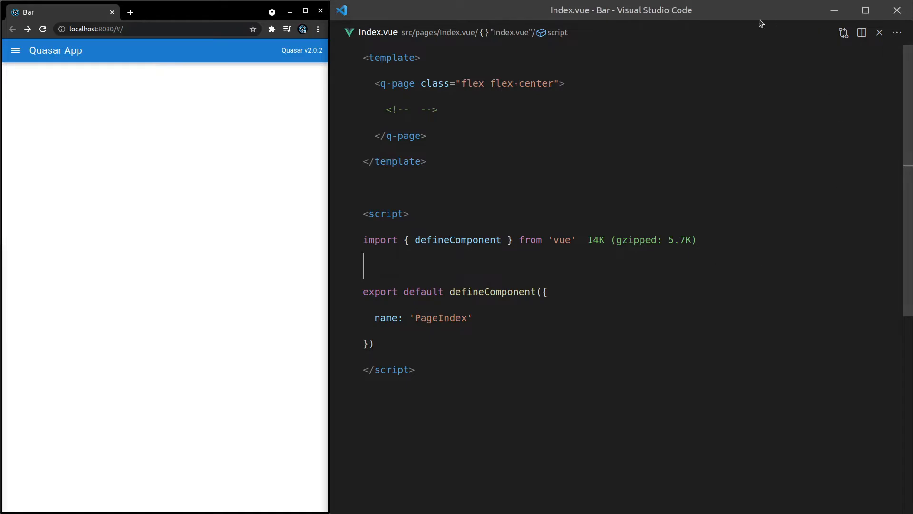
mouse_move(774, 154)
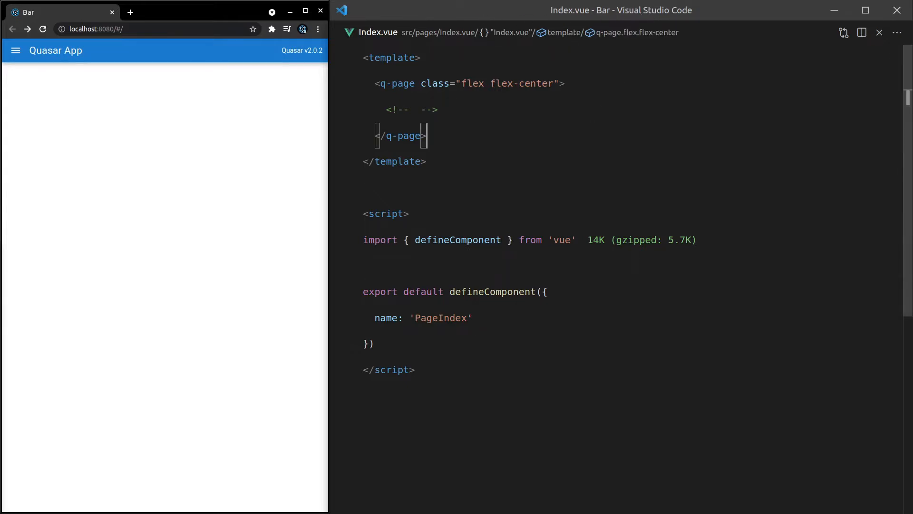
mouse_move(95, 51)
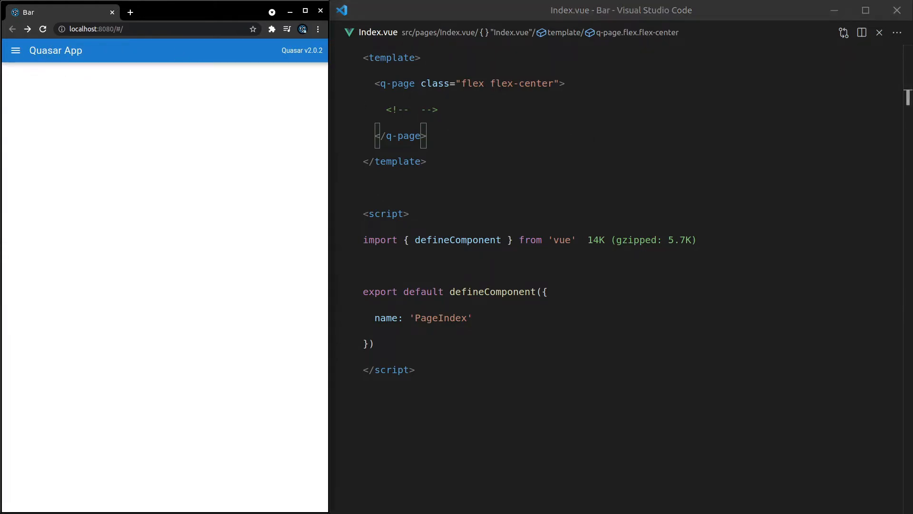
Locate and open MainLayout.vue via quick-open search for 'main'
click(439, 111)
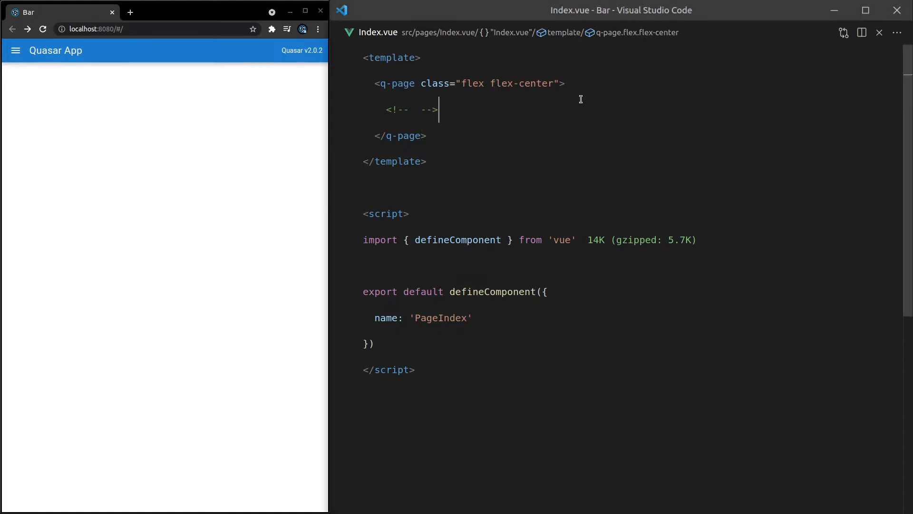
text(main)
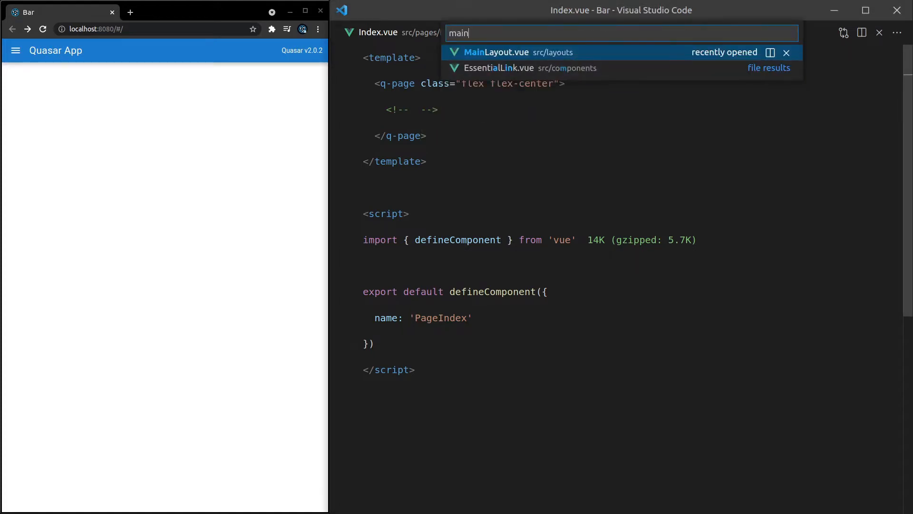
click(495, 53)
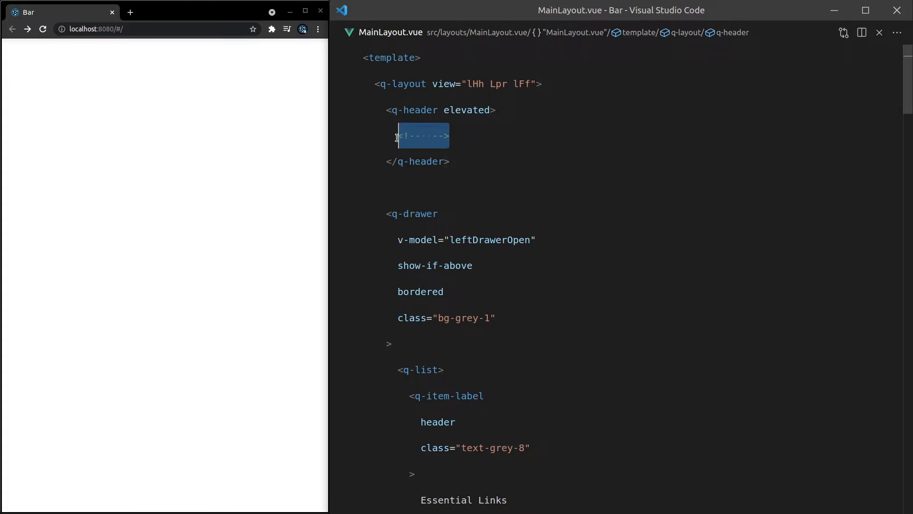
Replace the q-header placeholder comment with an empty <q-bar> element
text(<q-bar></q-bar>)
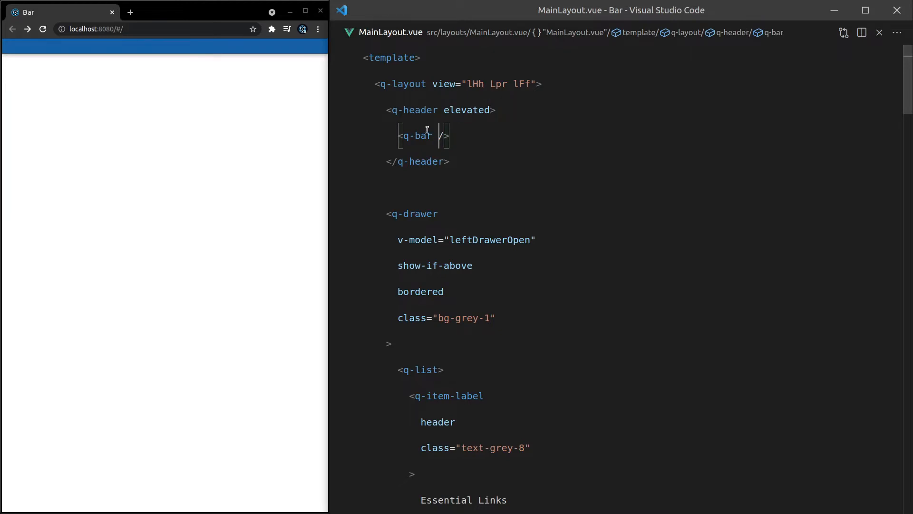
mouse_move(418, 110)
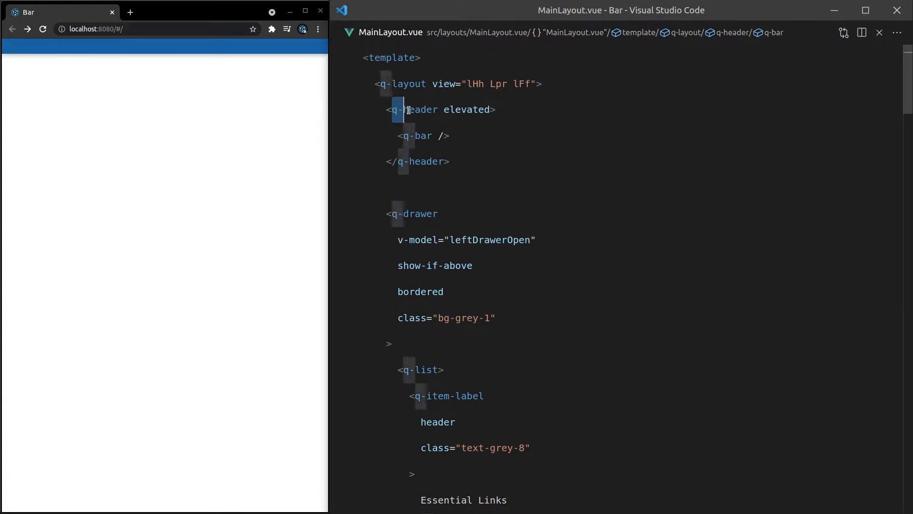
double_click(414, 109)
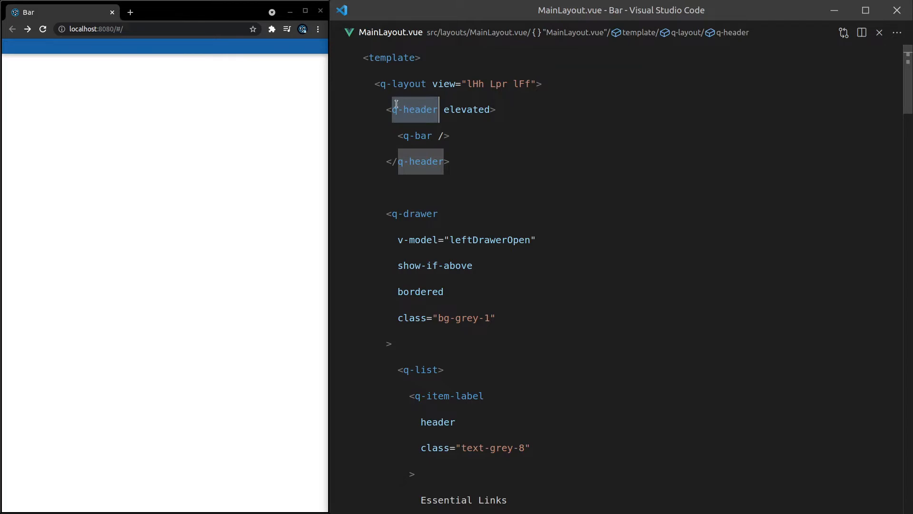
click(415, 135)
text(</)
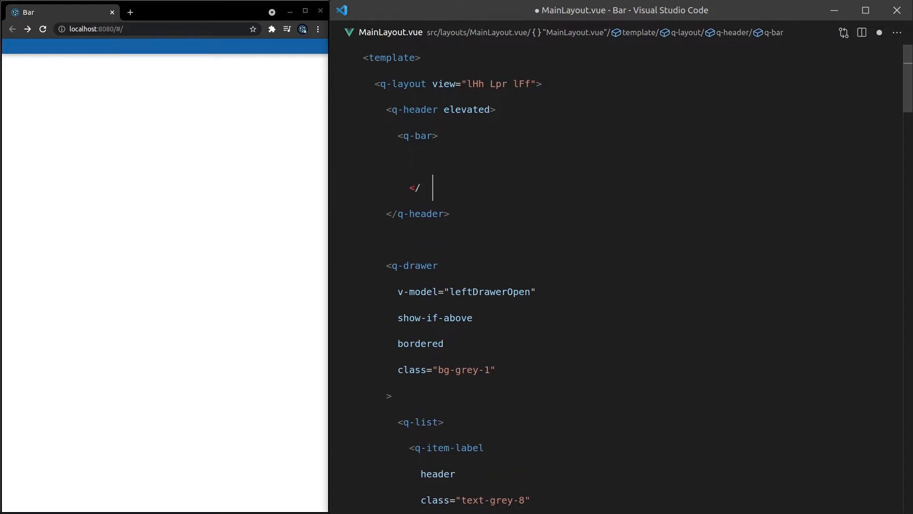
Add a q-btn with icon="lens" inside the expanded q-bar
key(Backspace)
text(q-bar>)
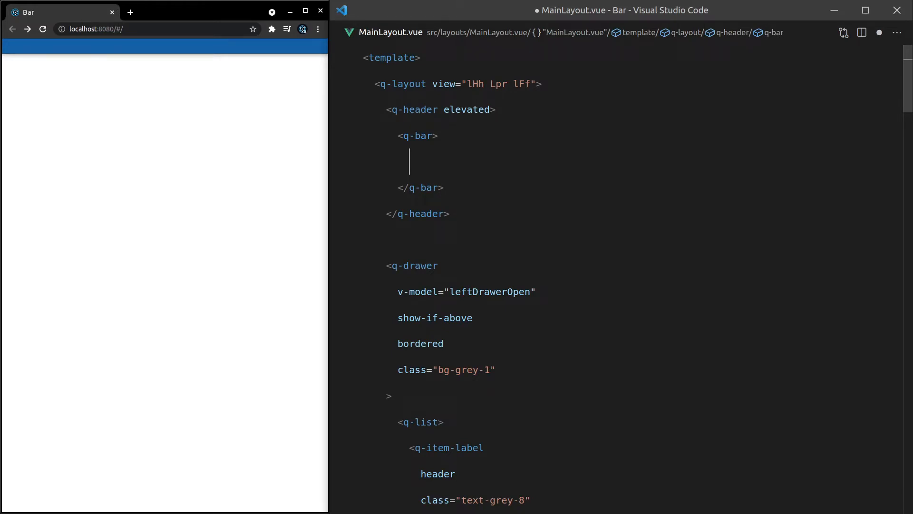
text(<q></q>)
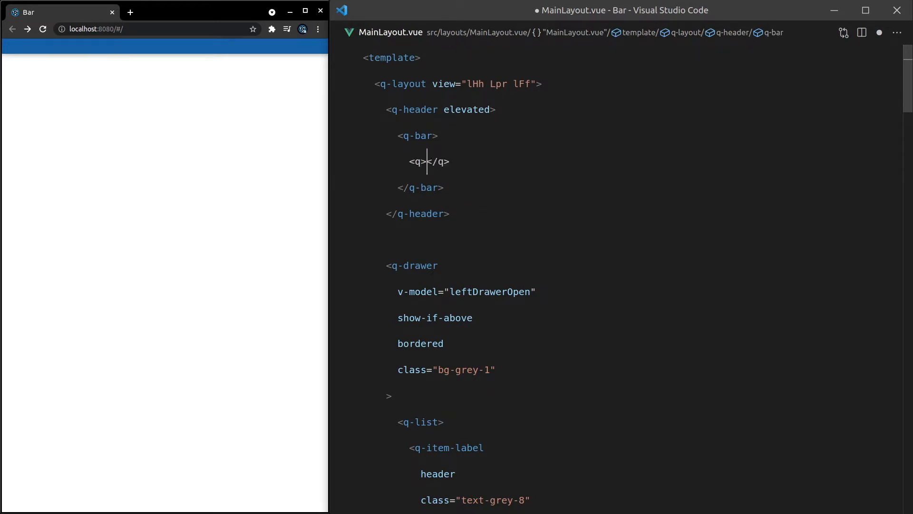
text(q-btn)
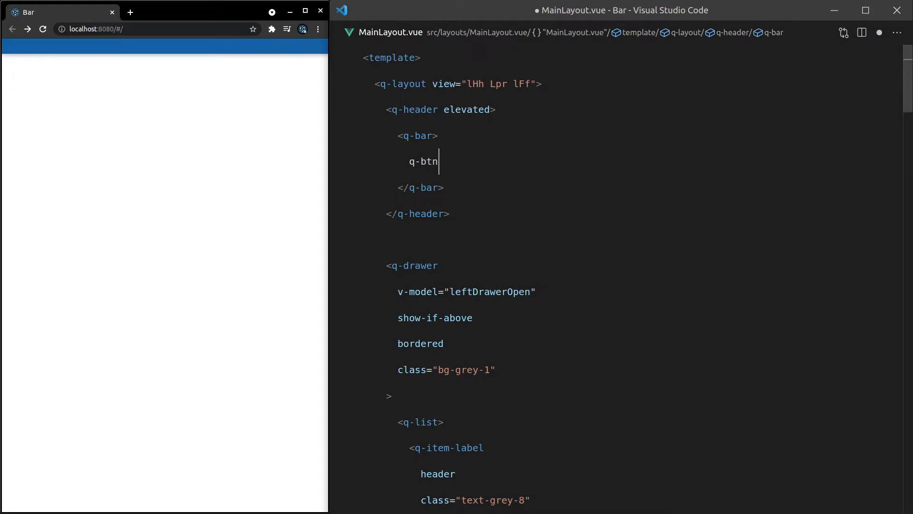
key(Tab)
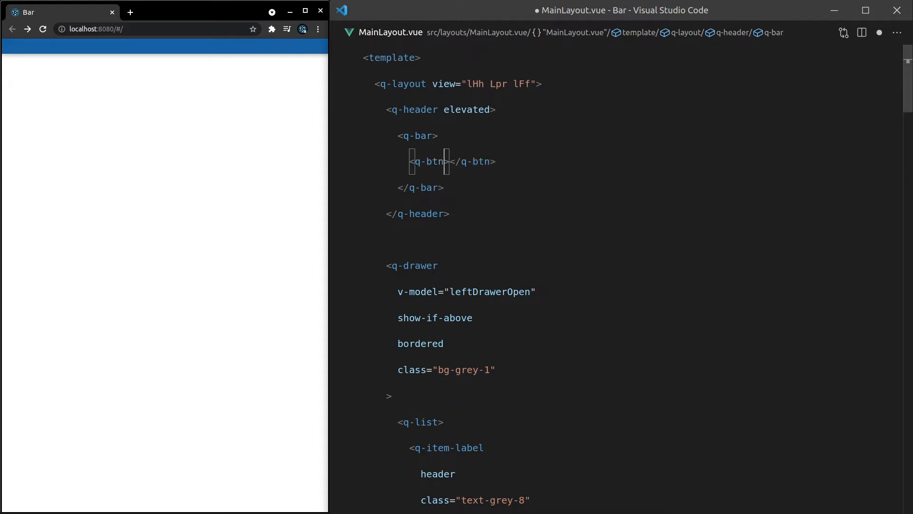
text(icon="")
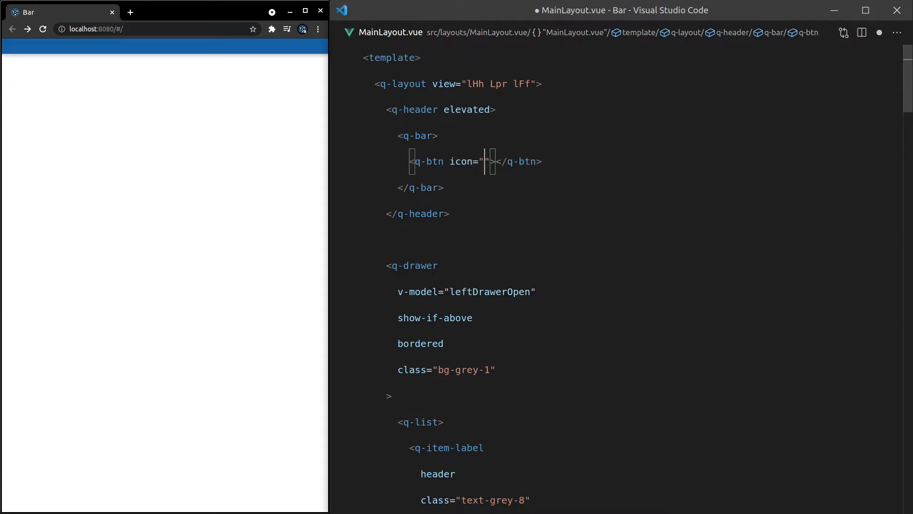
text(lens)
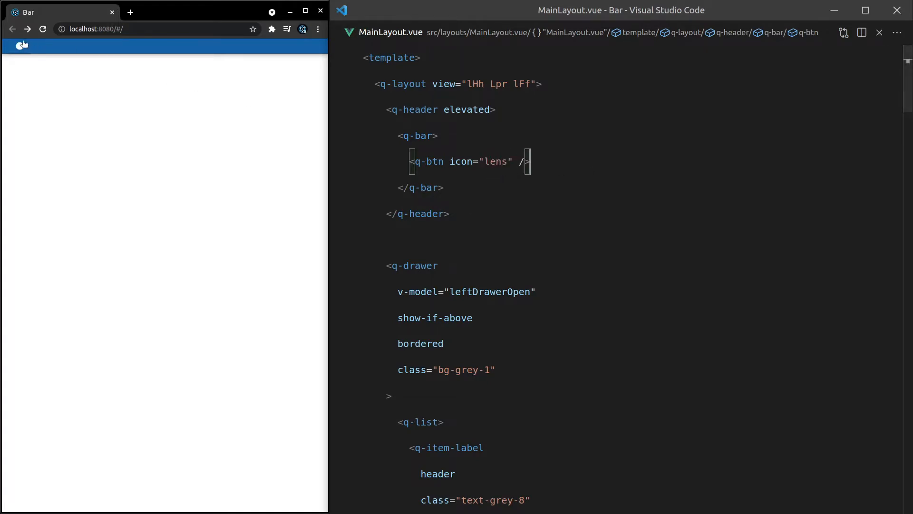
Make the button flat, round, size="8.5px" and color="red"
double_click(429, 161)
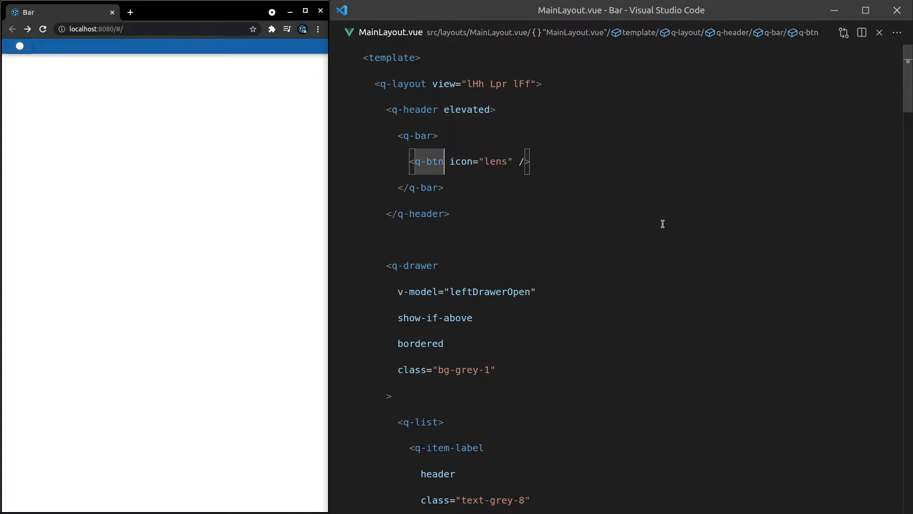
text(f)
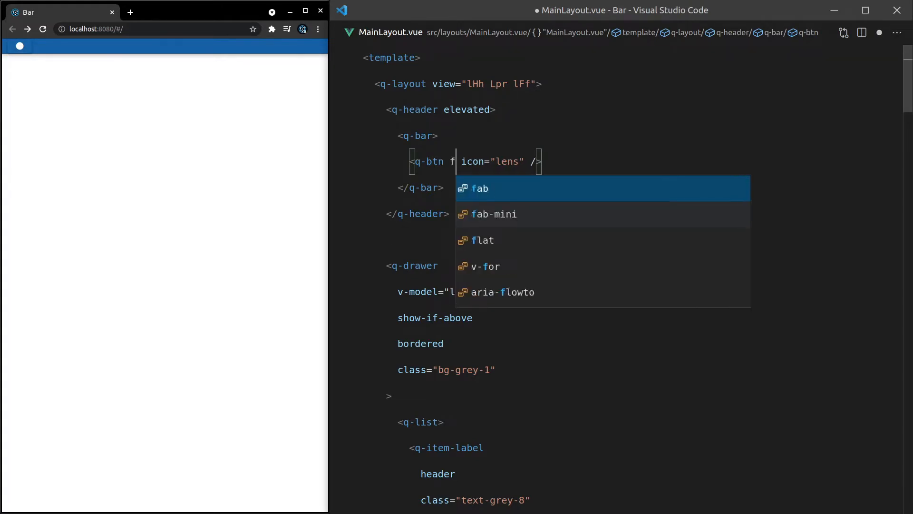
text(lat round)
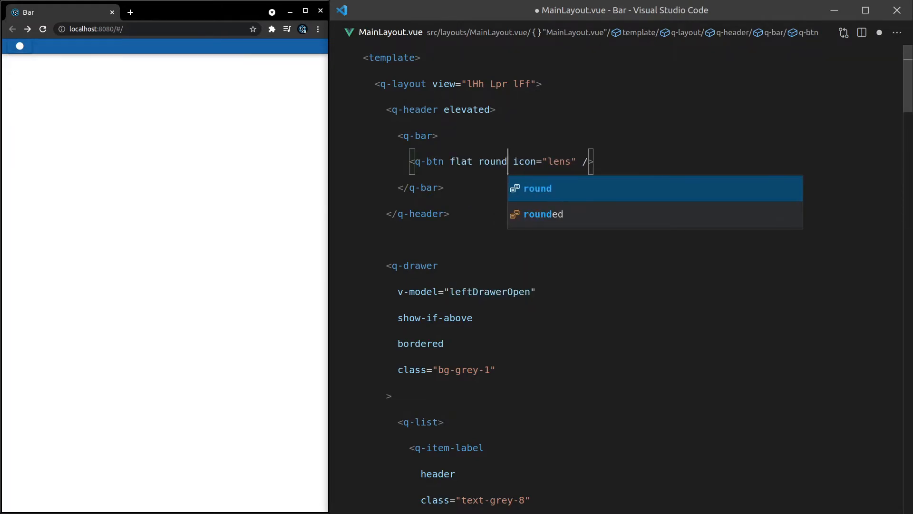
text(size="")
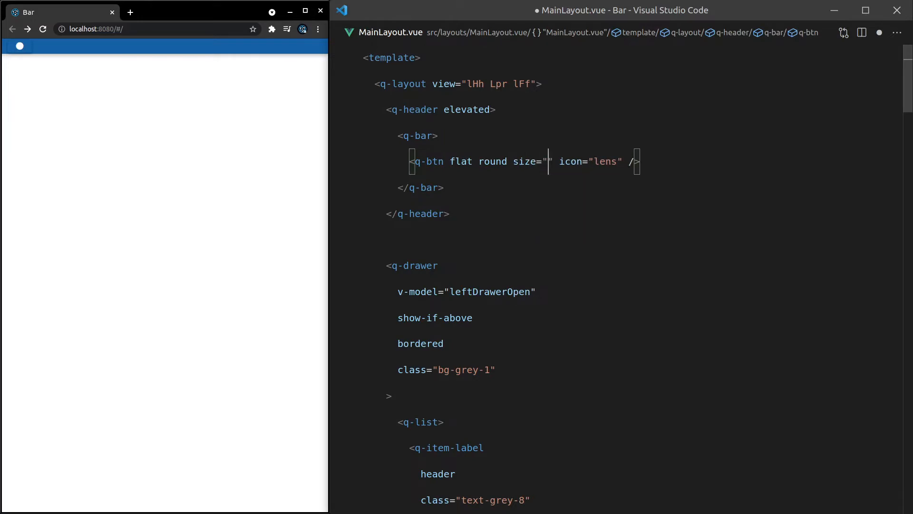
text(8.5px)
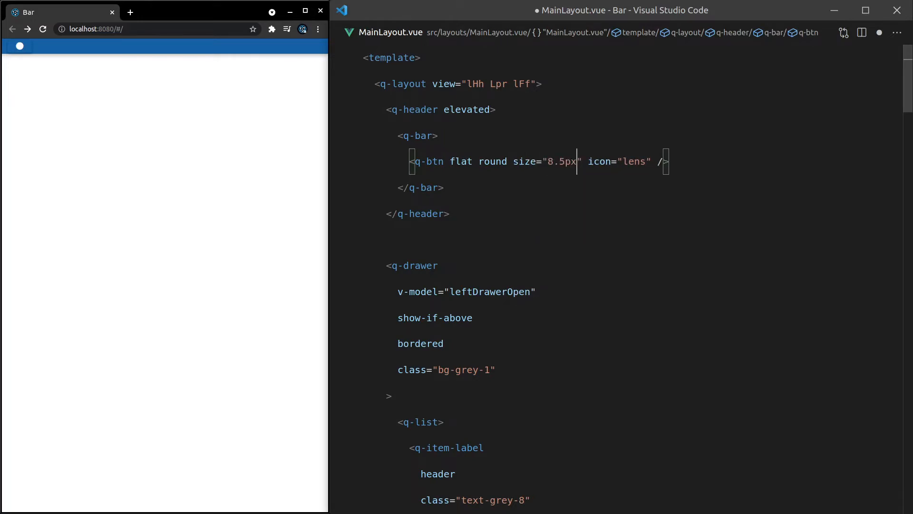
double_click(524, 160)
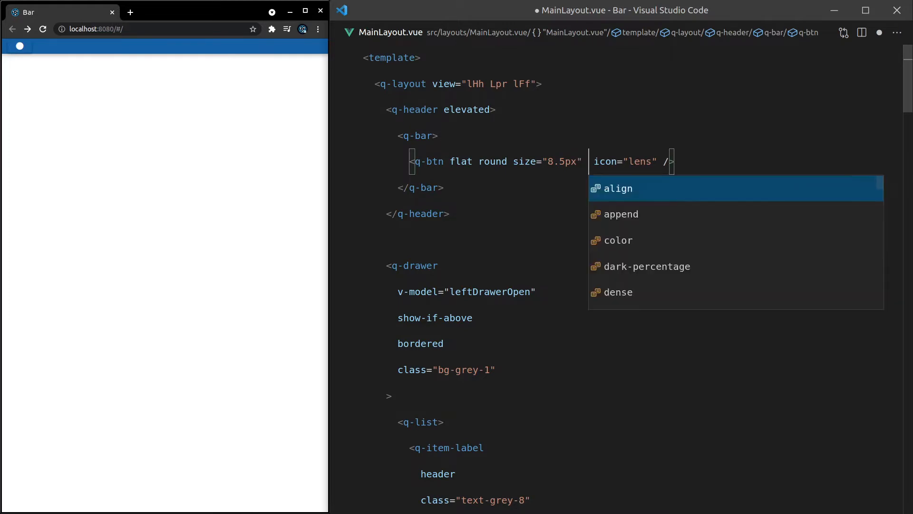
click(619, 240)
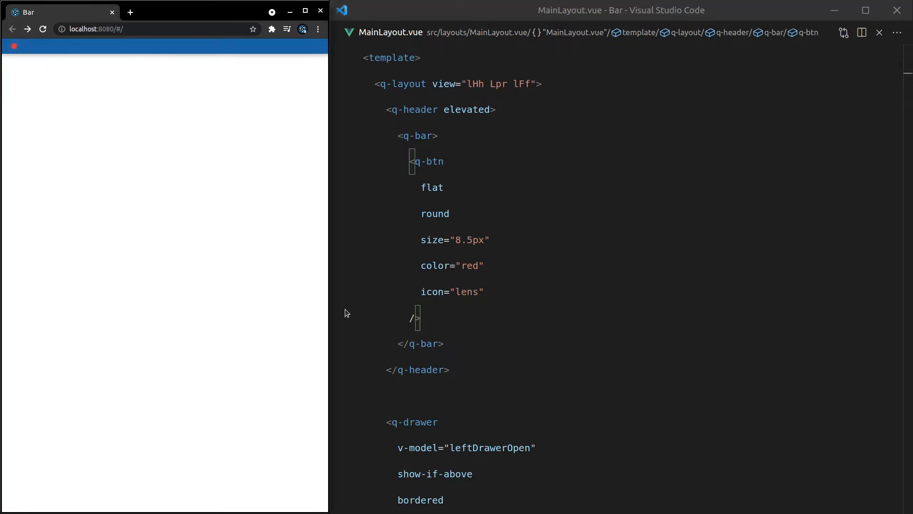
mouse_move(448, 312)
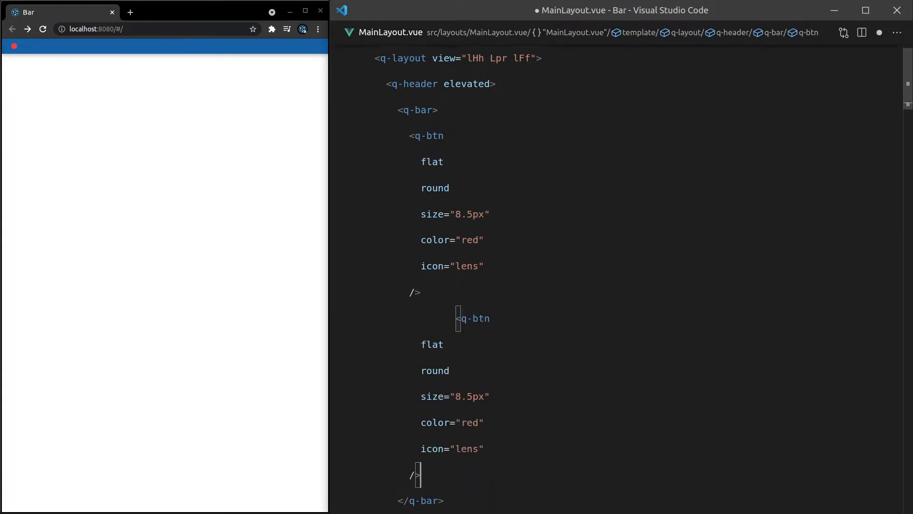
Duplicate the button twice, colouring the copies yellow and green
scroll(down, 3)
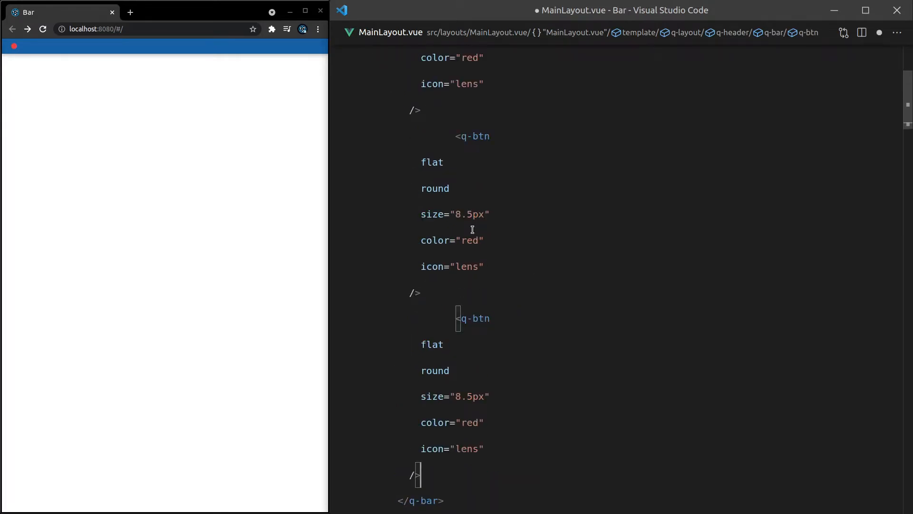
double_click(470, 240)
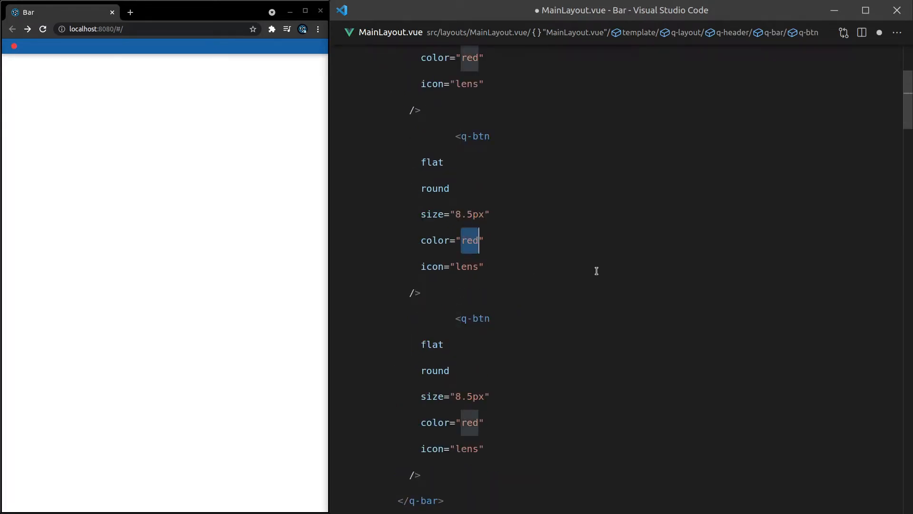
text(yellow)
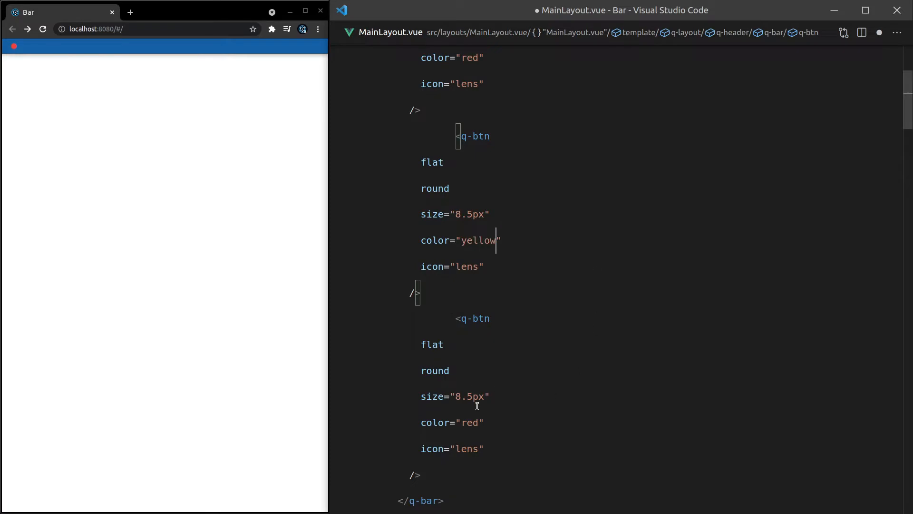
text(green)
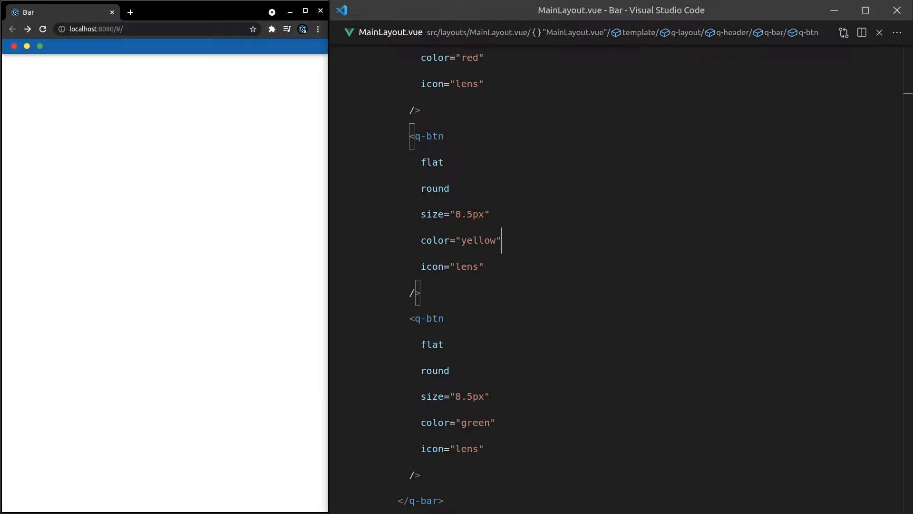
mouse_move(598, 255)
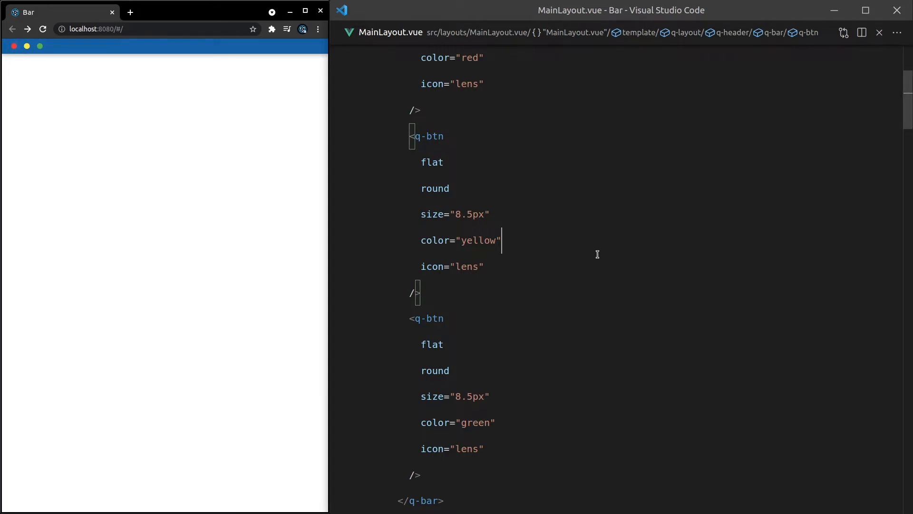
Add a div reading 'My App!' after the three buttons and save
scroll(down, 3)
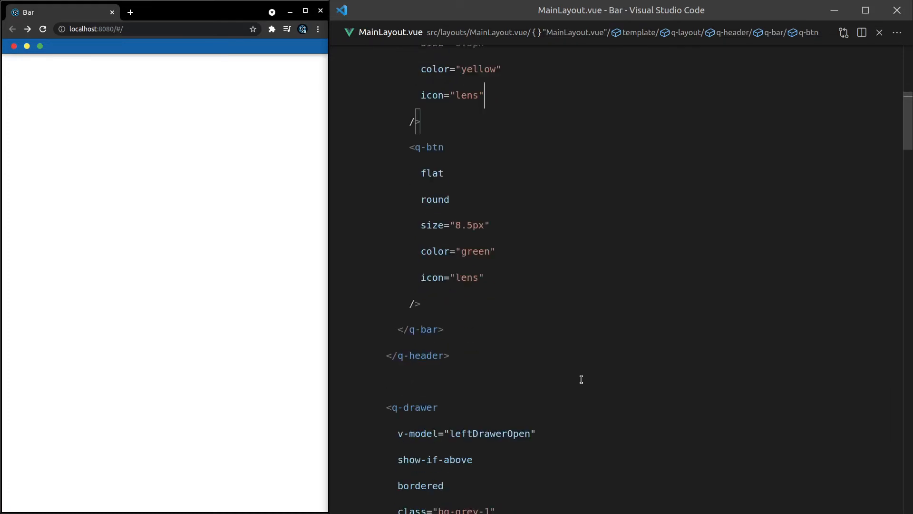
key(Enter)
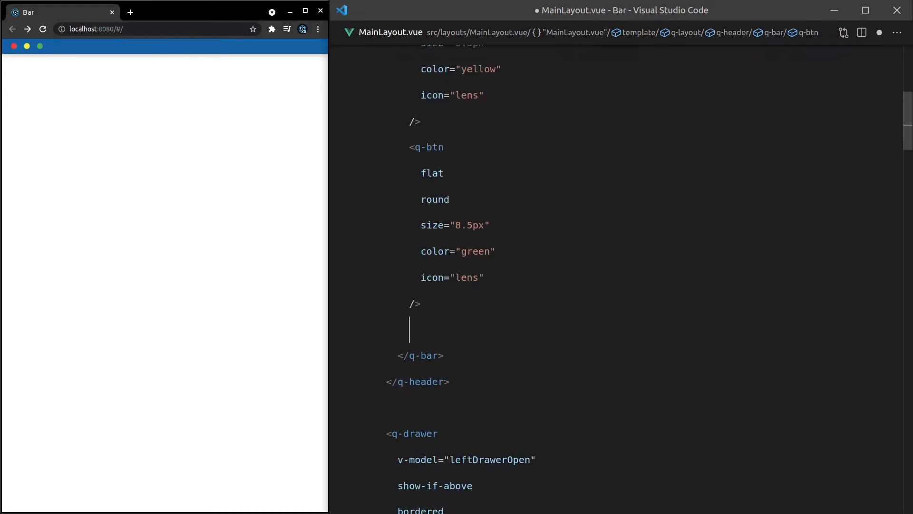
text(<div></div>)
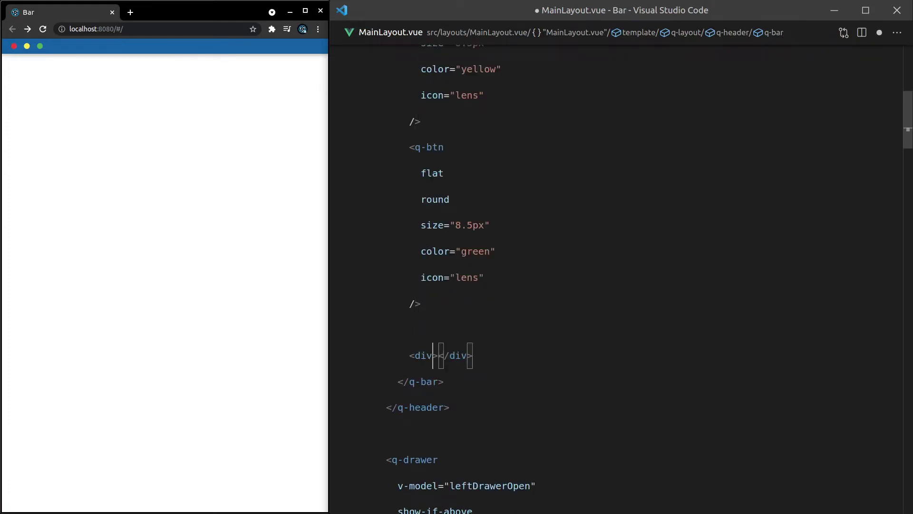
text(My)
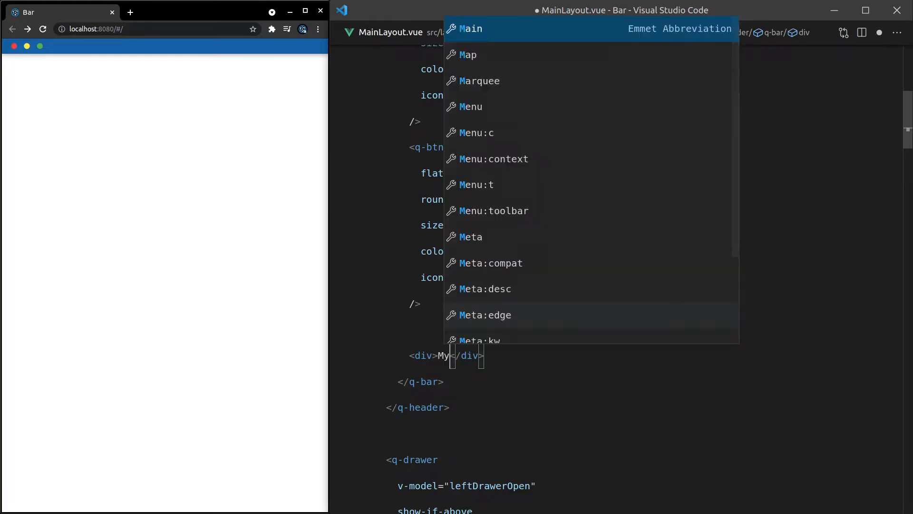
text(App!)
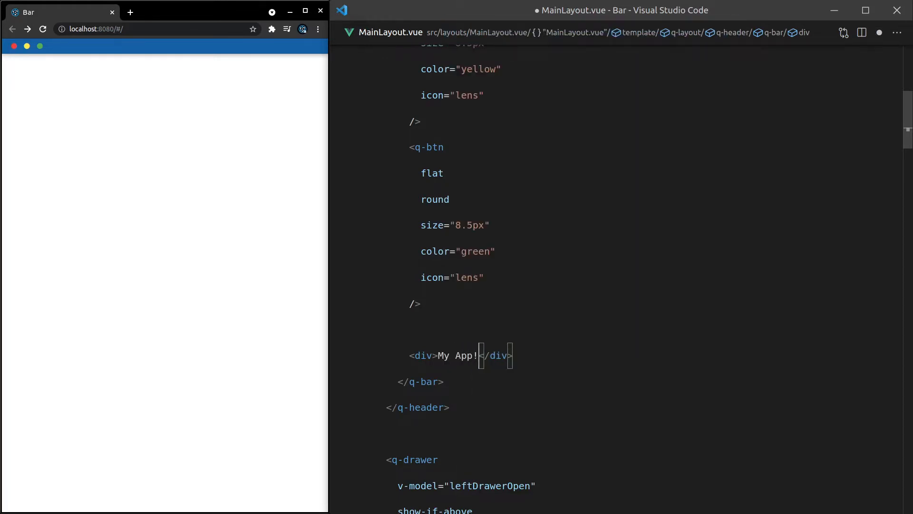
key(Ctrl+s)
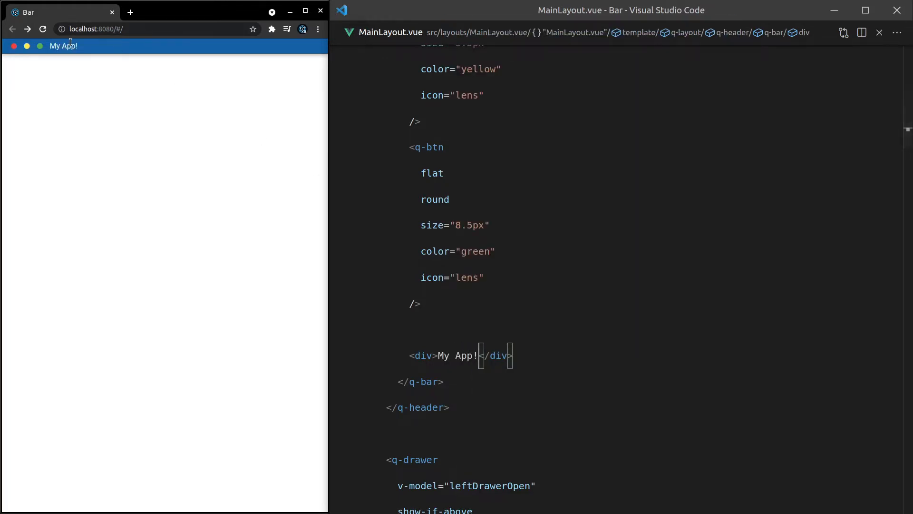
mouse_move(322, 151)
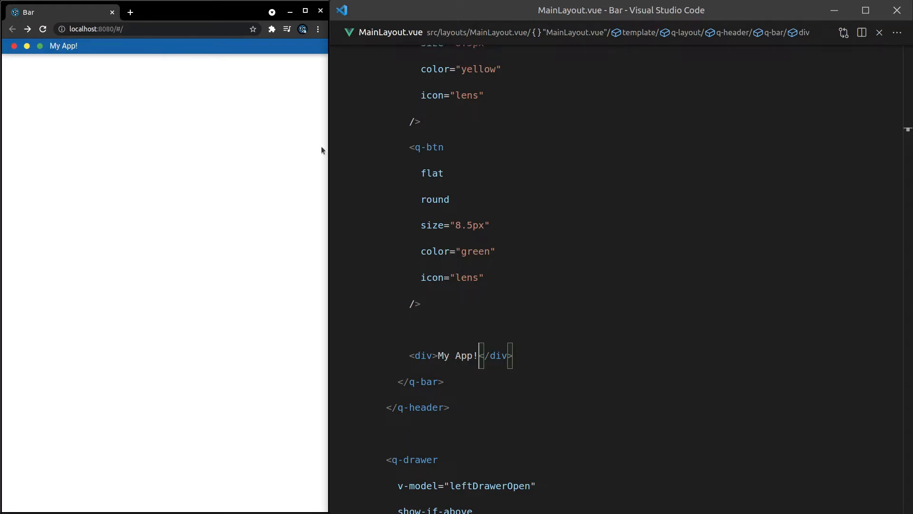
Give the title div classes col, text-center and text-weight-bold
double_click(423, 356)
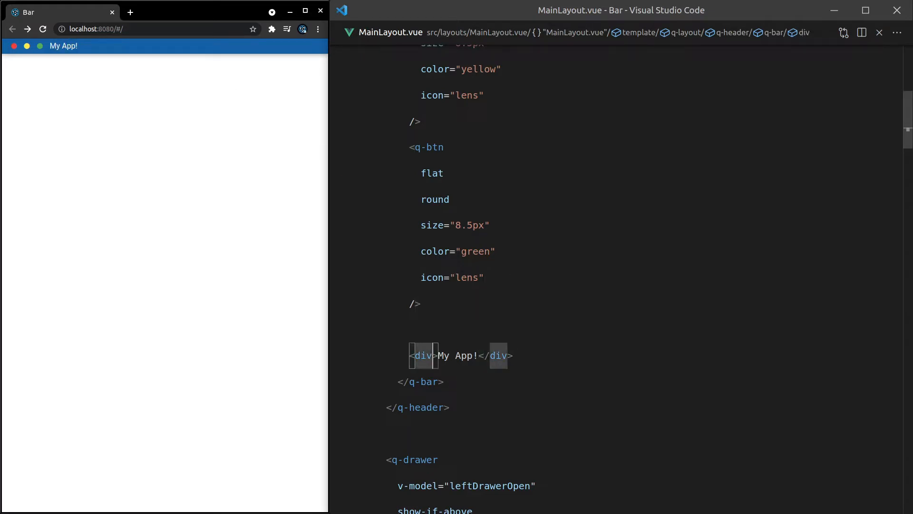
text(class="c")
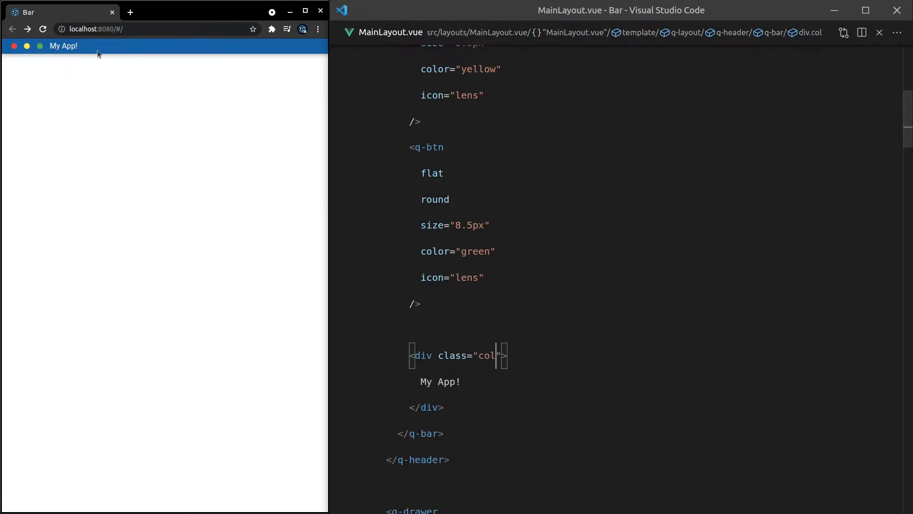
mouse_move(164, 59)
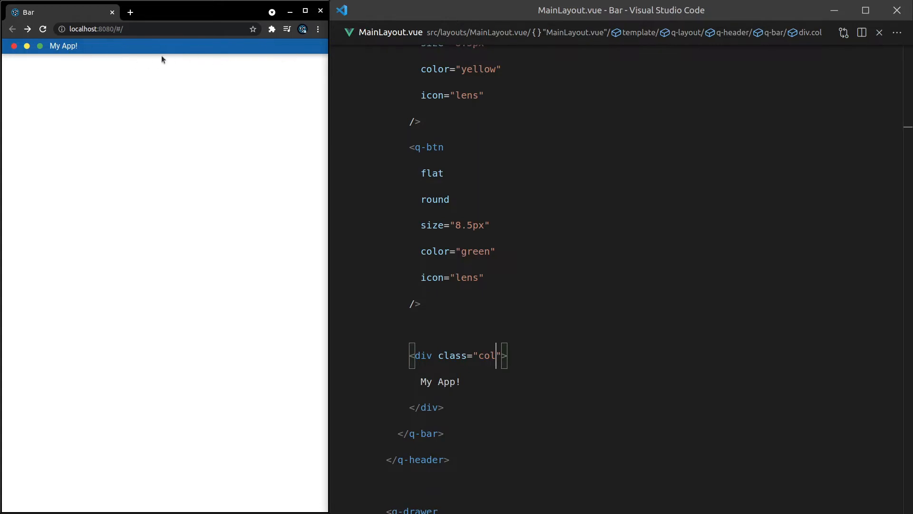
text(" ")
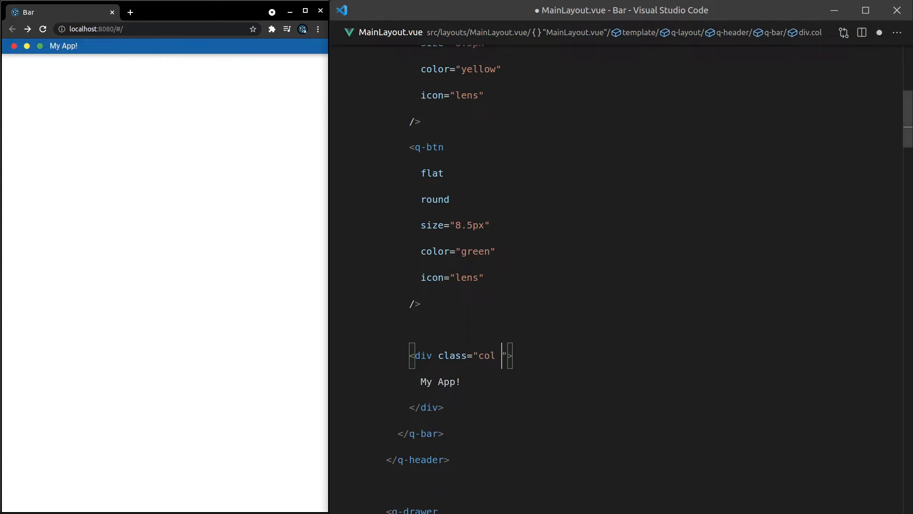
text(text-center text-weight-)
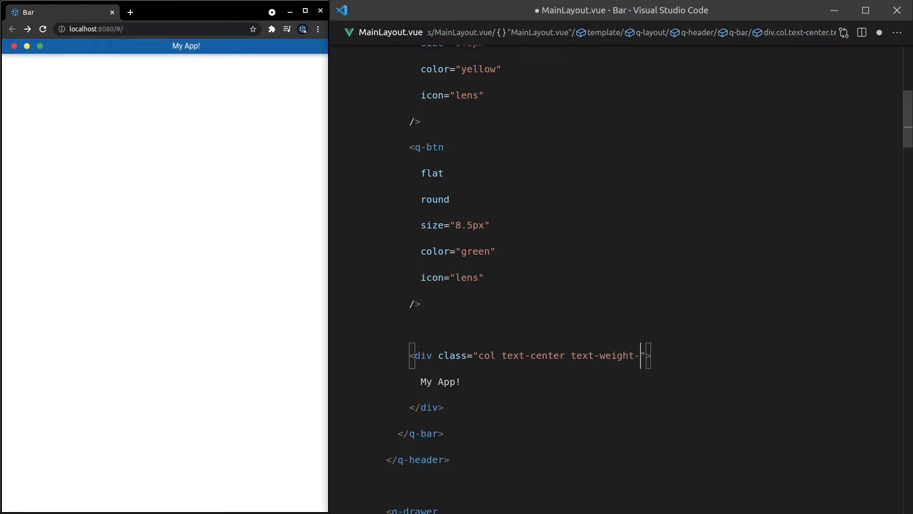
text(bold)
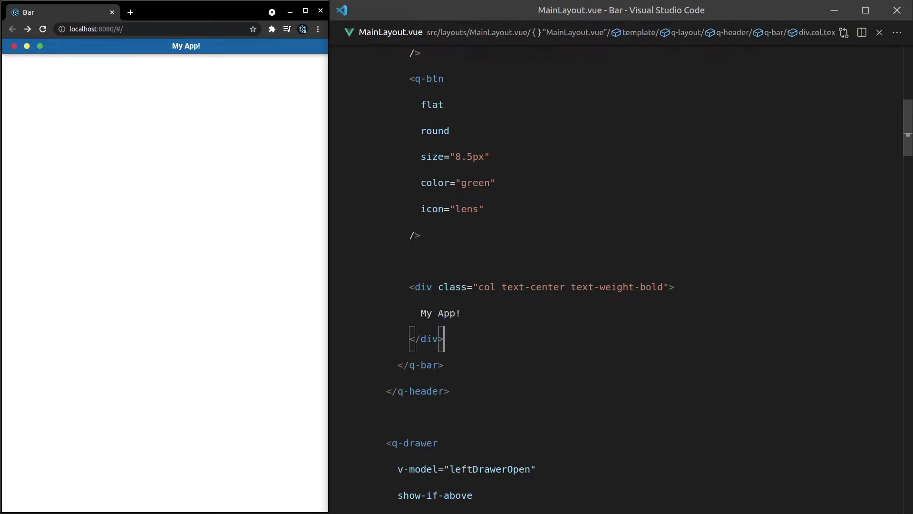
Copy the green q-btn, drop its color and set icon="close", then start a q-space
text(div)
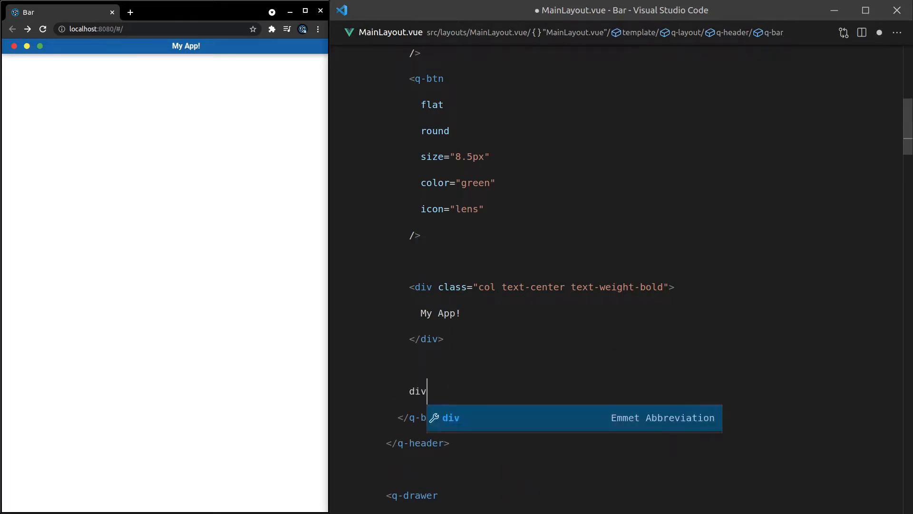
text(q-btn)
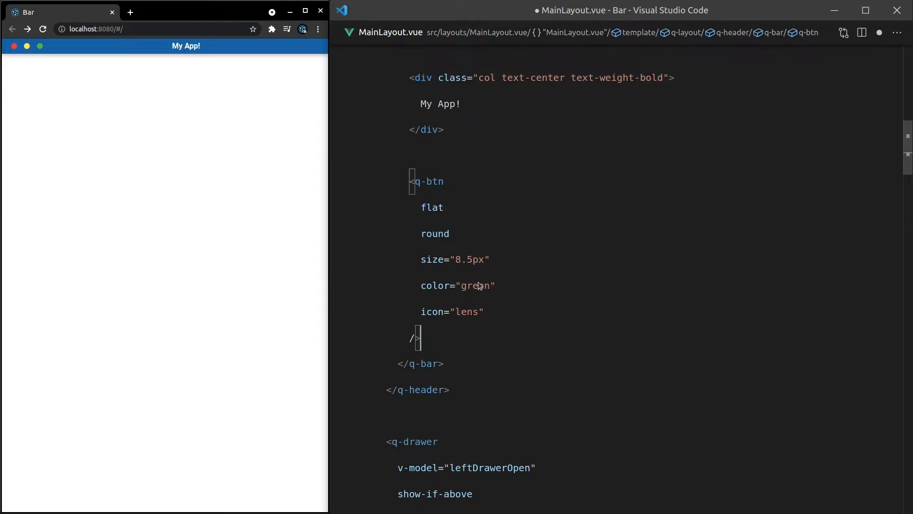
click(520, 286)
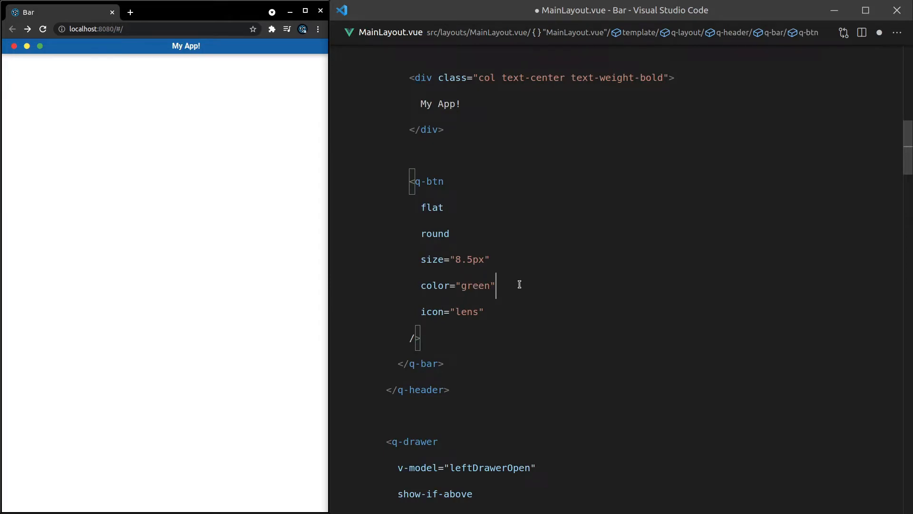
triple_click(457, 285)
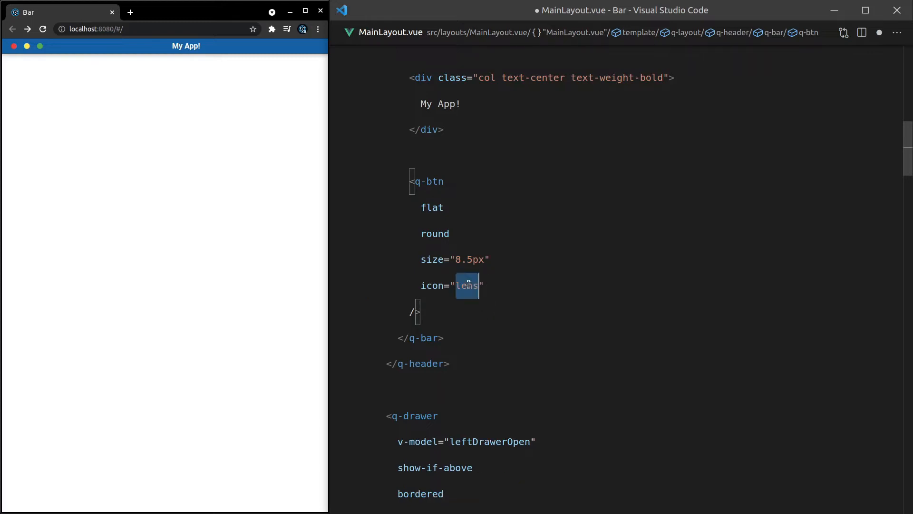
text(close)
text(color="green)
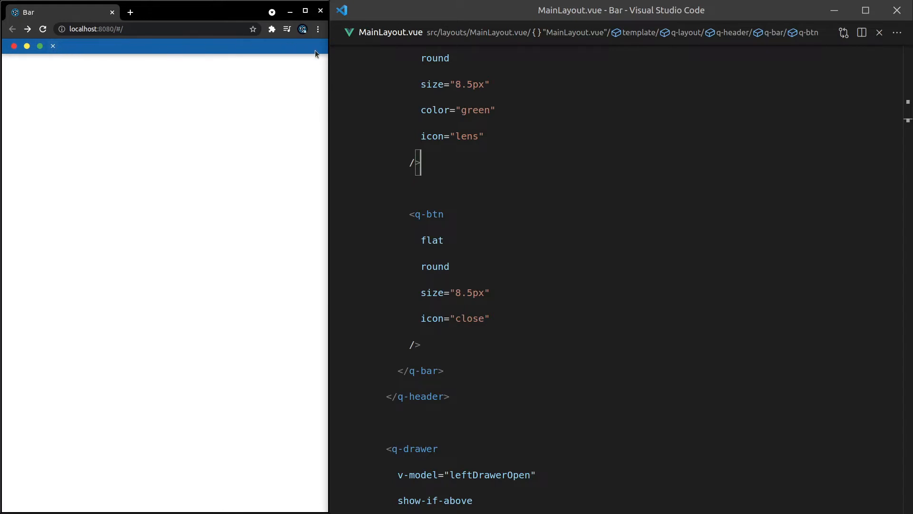
text(q)
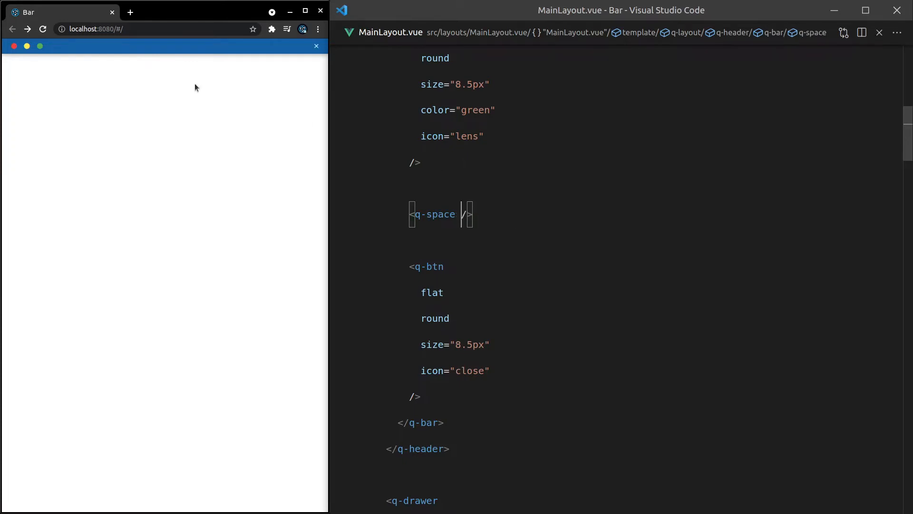
mouse_move(499, 211)
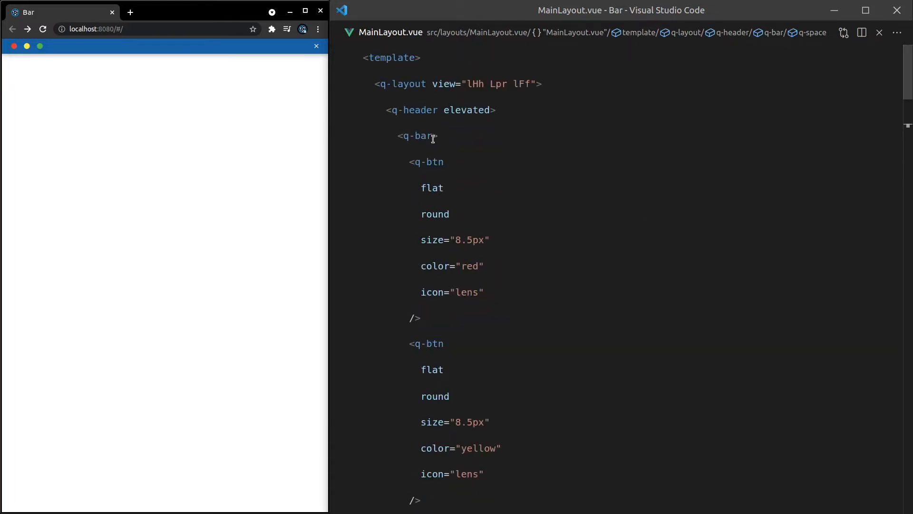
Try the dense prop on q-bar, then remove it to restore the header height
text(dense)
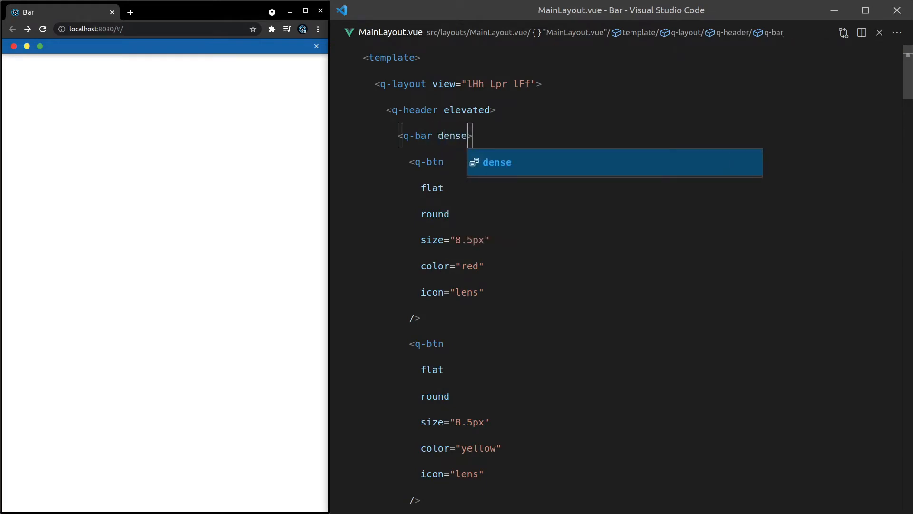
mouse_move(70, 84)
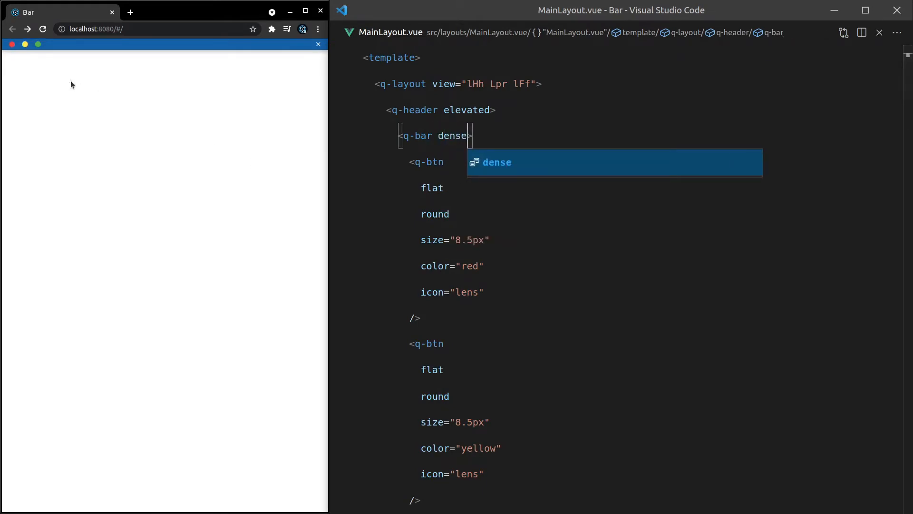
mouse_move(317, 46)
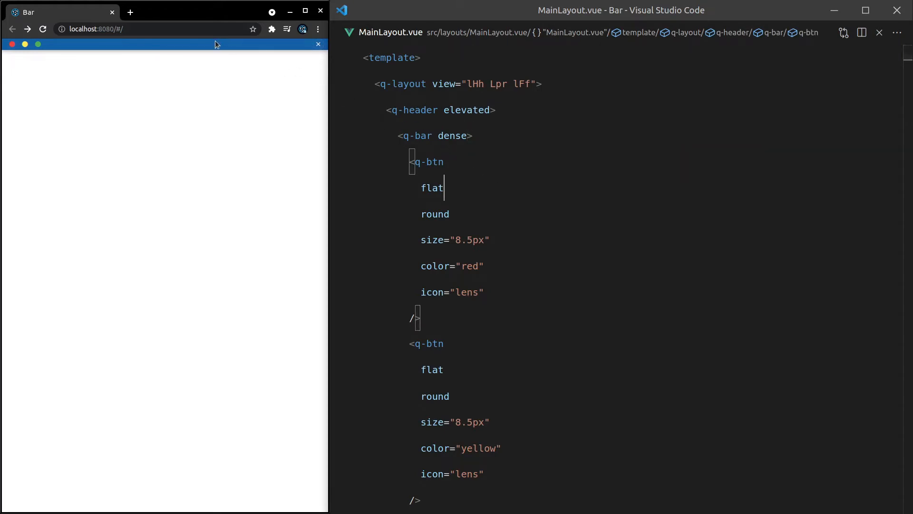
double_click(453, 136)
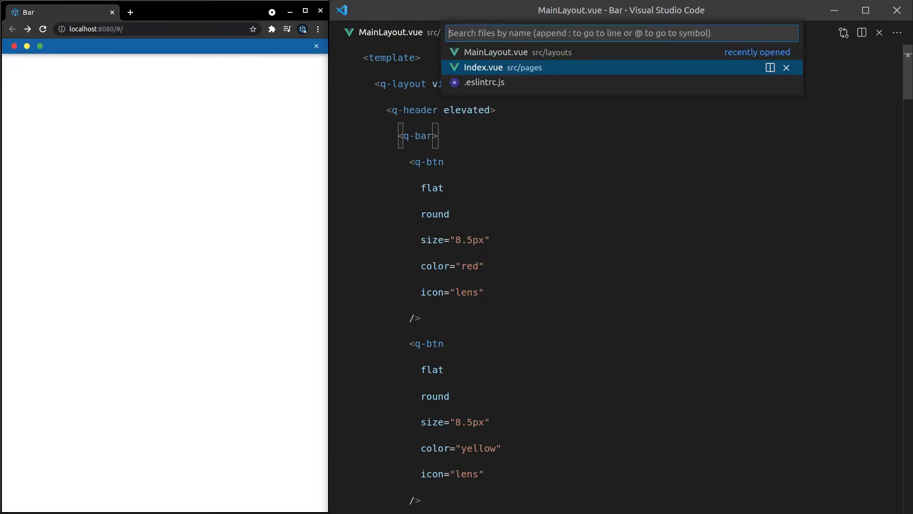
In Index.vue add q-dialog > q-card > q-card-section with lorem text and :model-value="true"
click(482, 67)
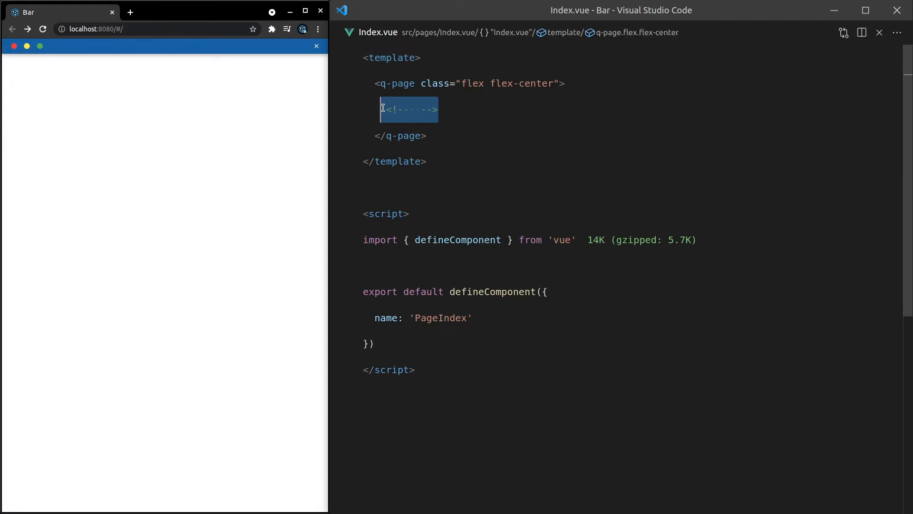
text(q-dialog>)
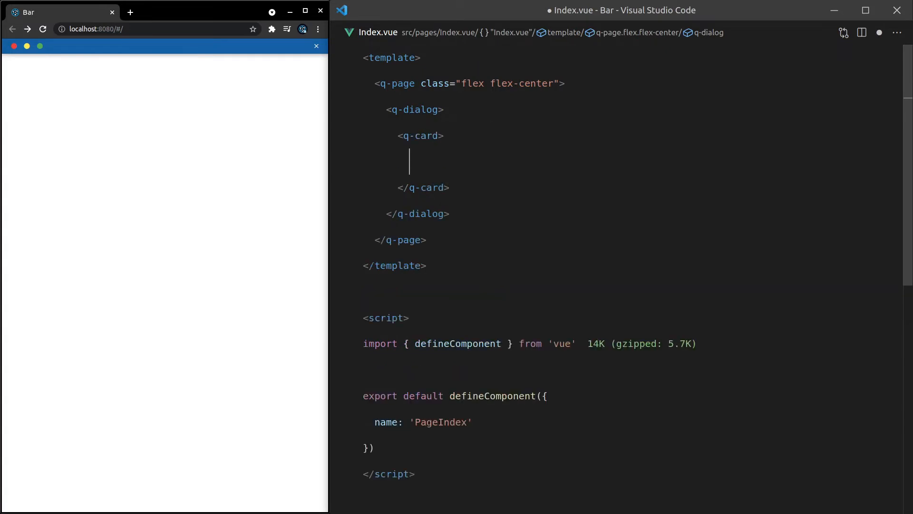
text(q-card-section>)
text(lorem)
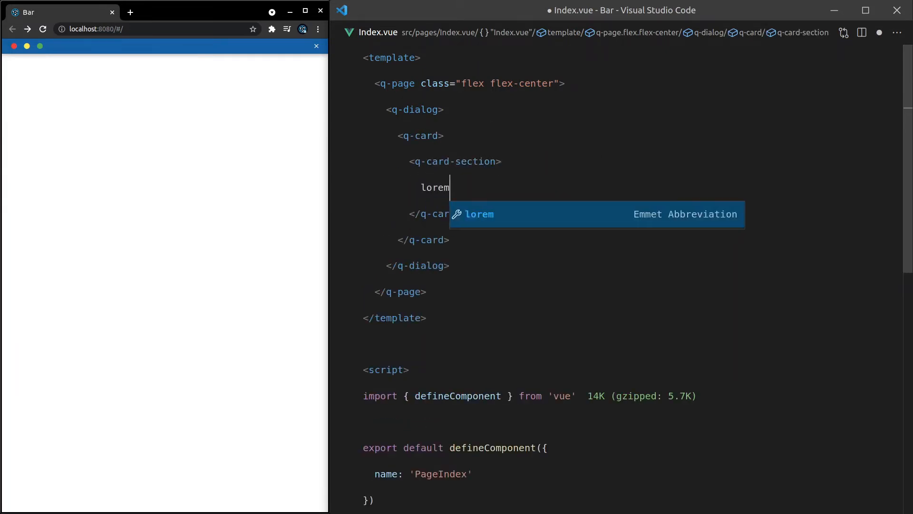
key(Tab)
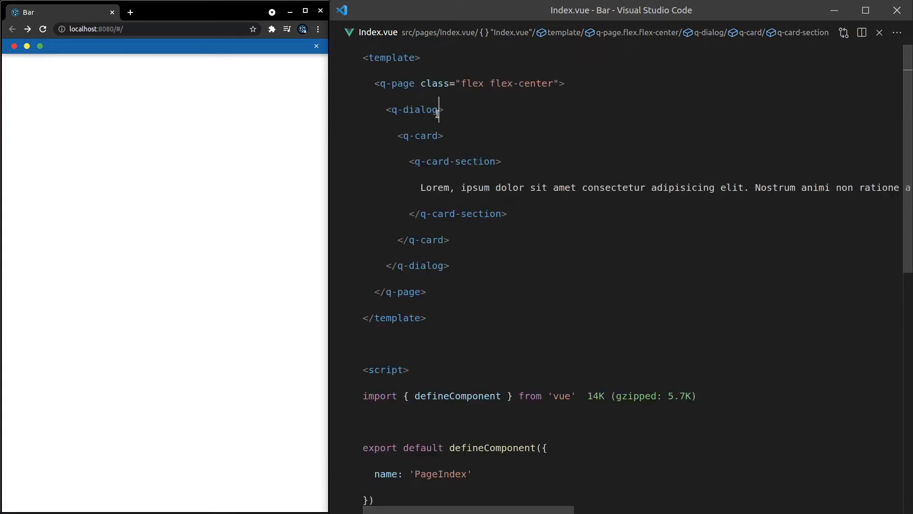
text(:model-value="true)
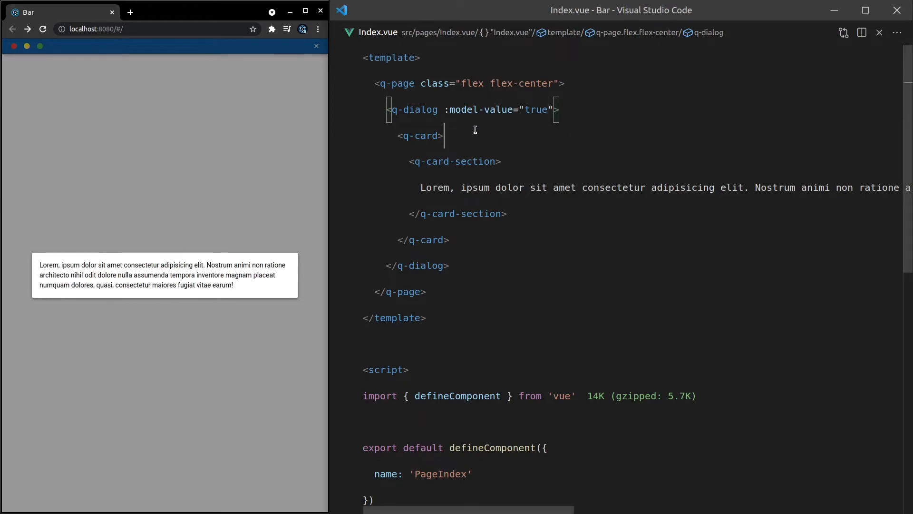
Insert a toolbar element with class="bg-primary" at the top of the card
text(q-)
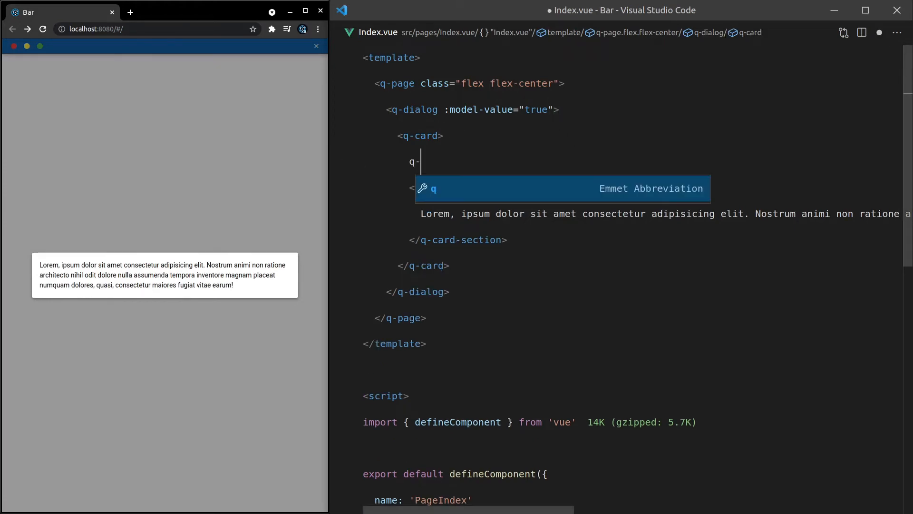
key(Tab)
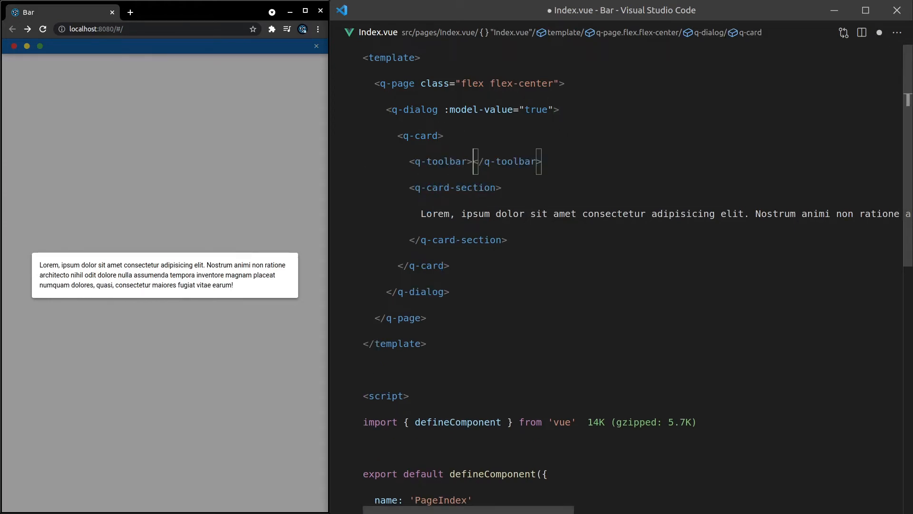
text(c)
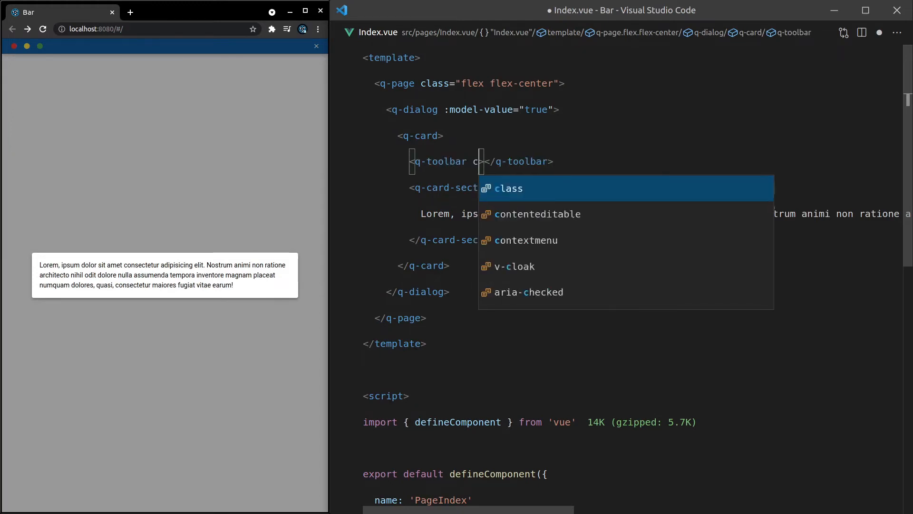
text(class="bg-")
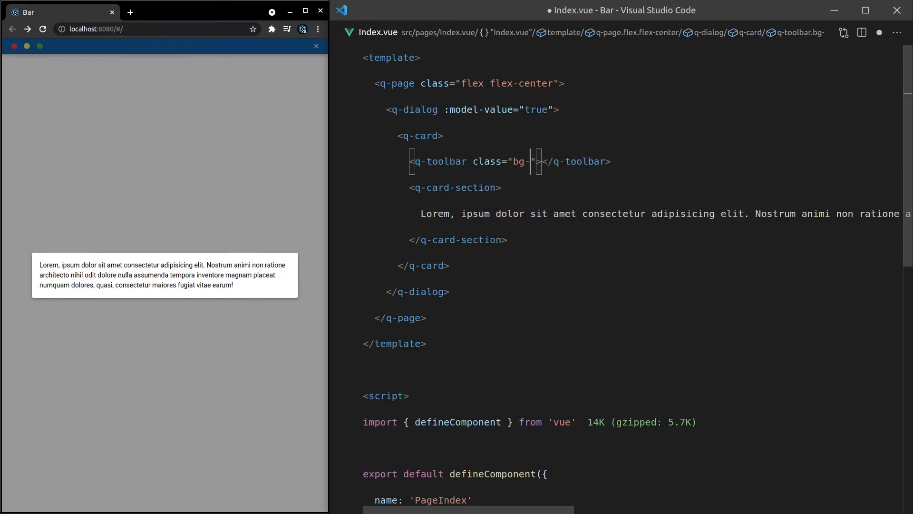
text(primary" /)
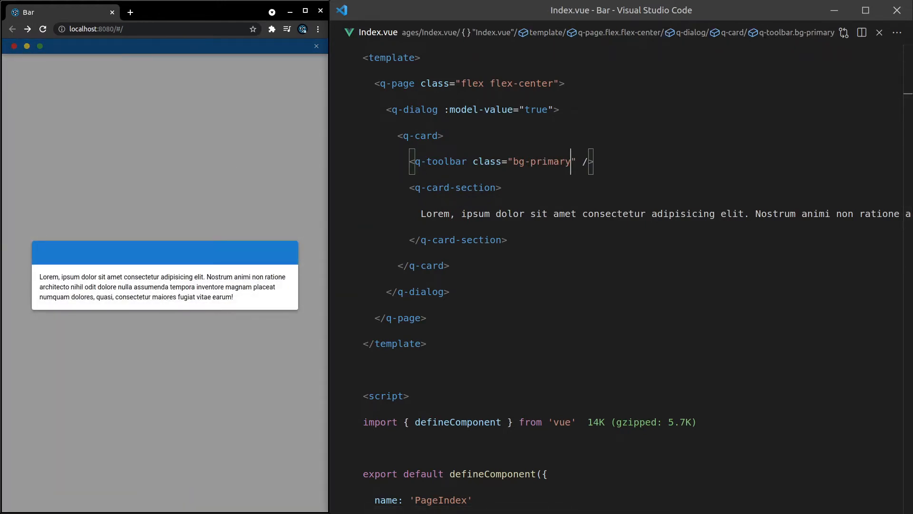
mouse_move(168, 255)
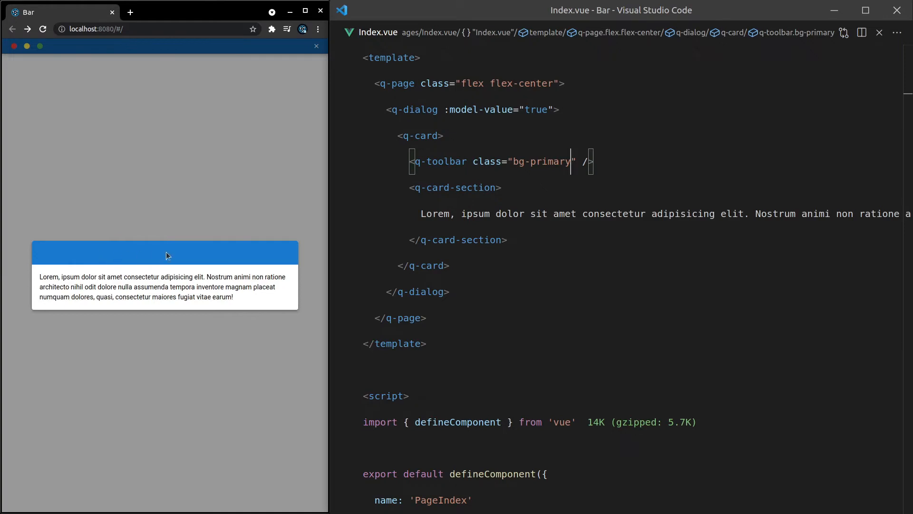
Change the toolbar to a q-bar containing a div titled 'More info...'
double_click(442, 160)
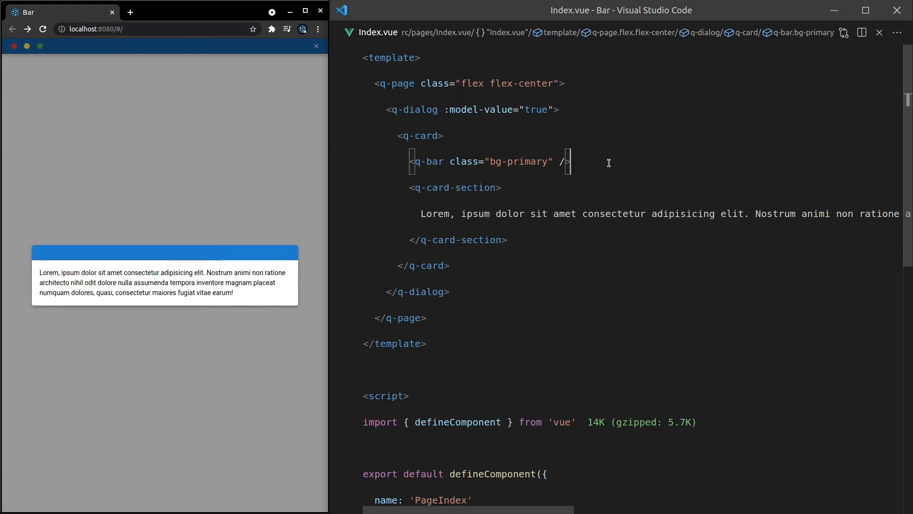
key(Backspace)
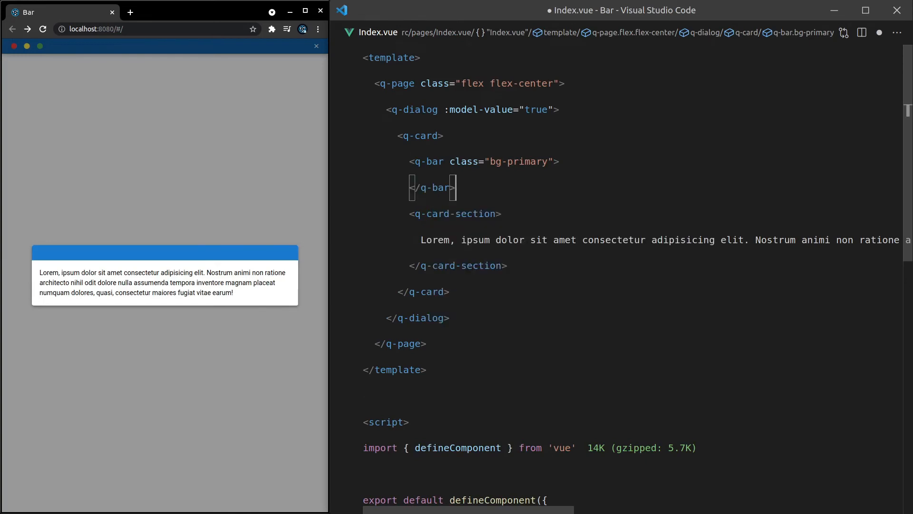
key(Enter)
text(<div></div>)
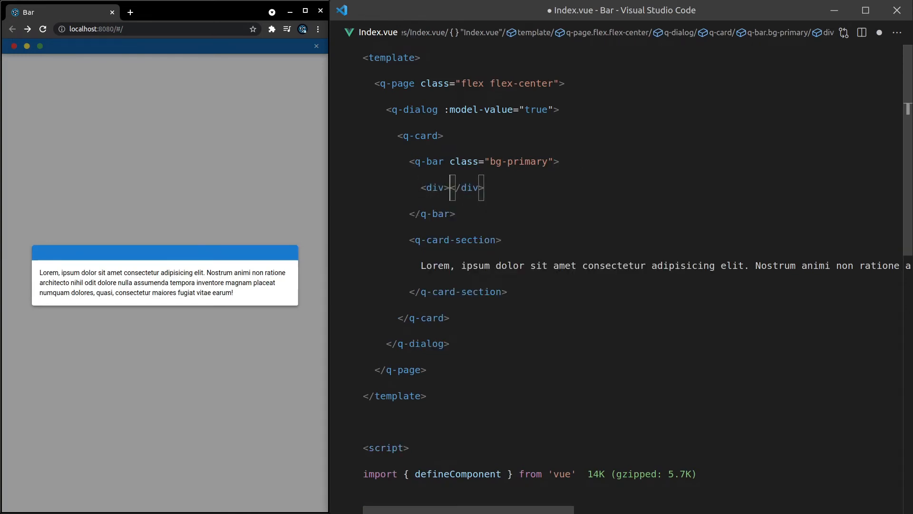
text(More inf)
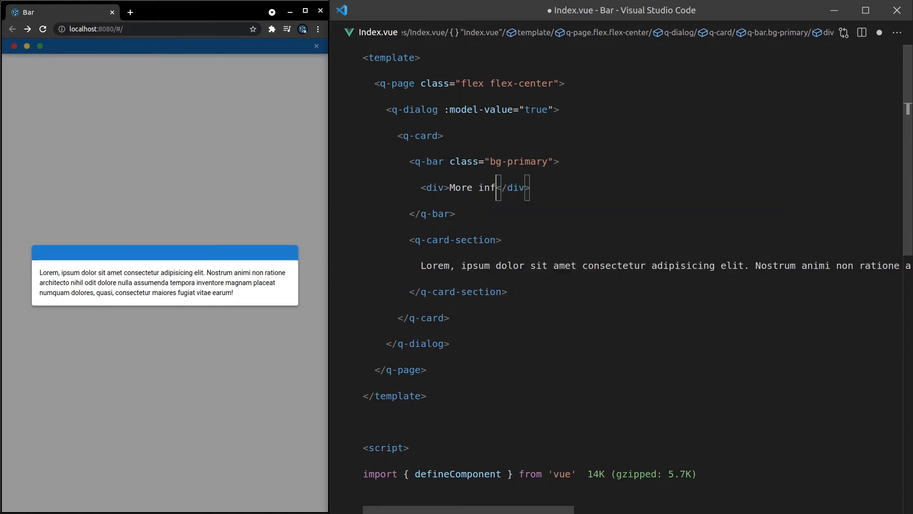
text(o...)
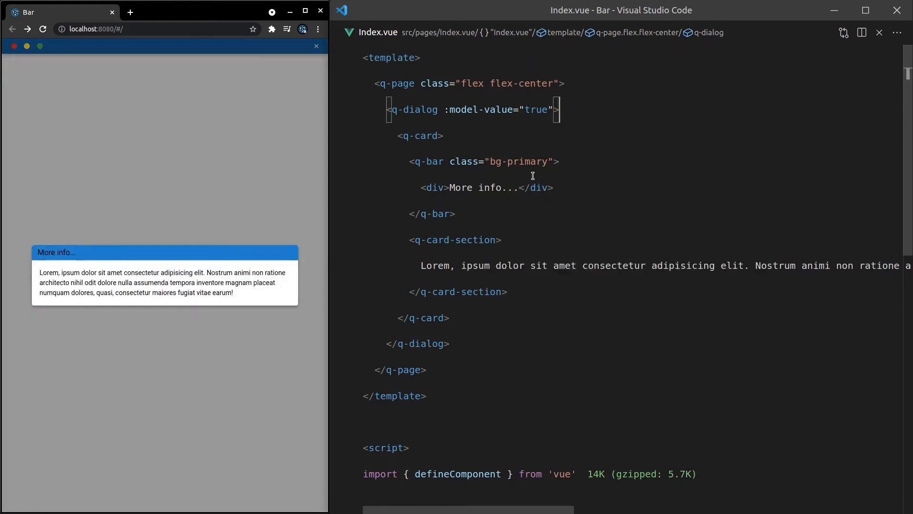
Add text-white to the bar, then a q-space and a q-btn with icon="close"
click(549, 161)
text( text-white)
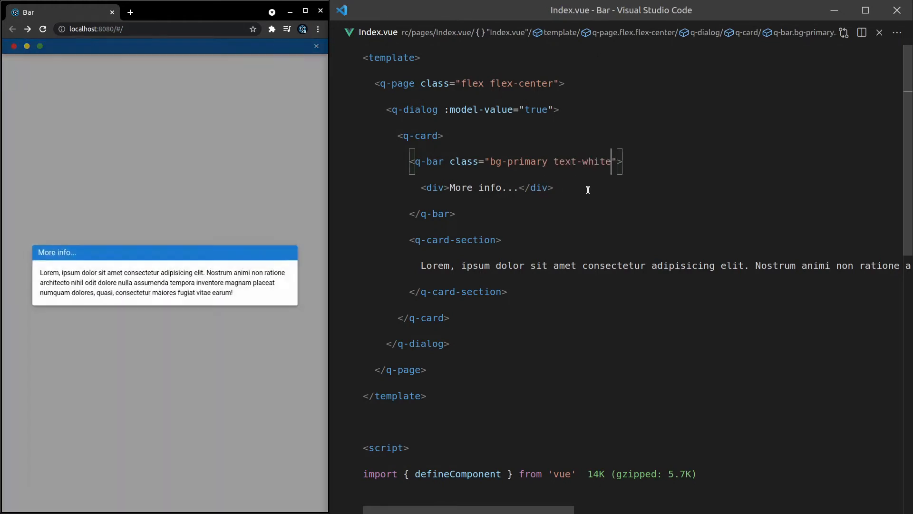
text(q)
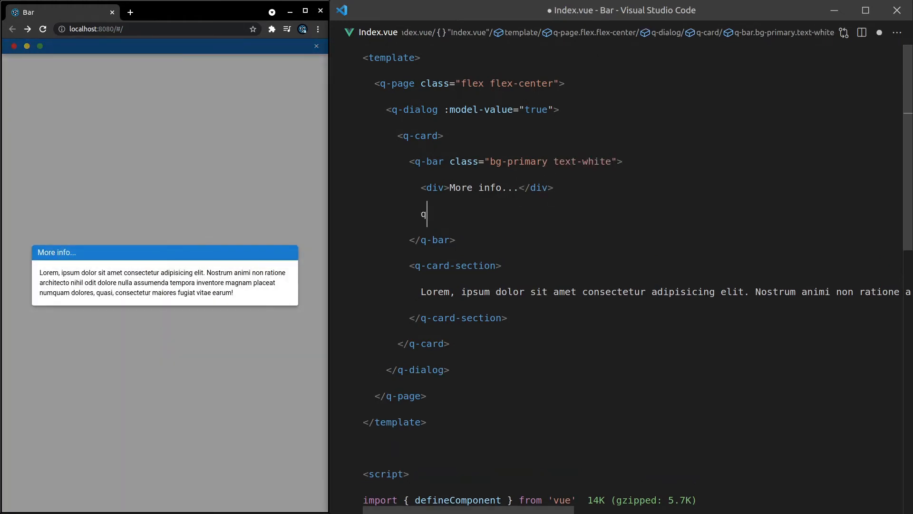
text(-spa)
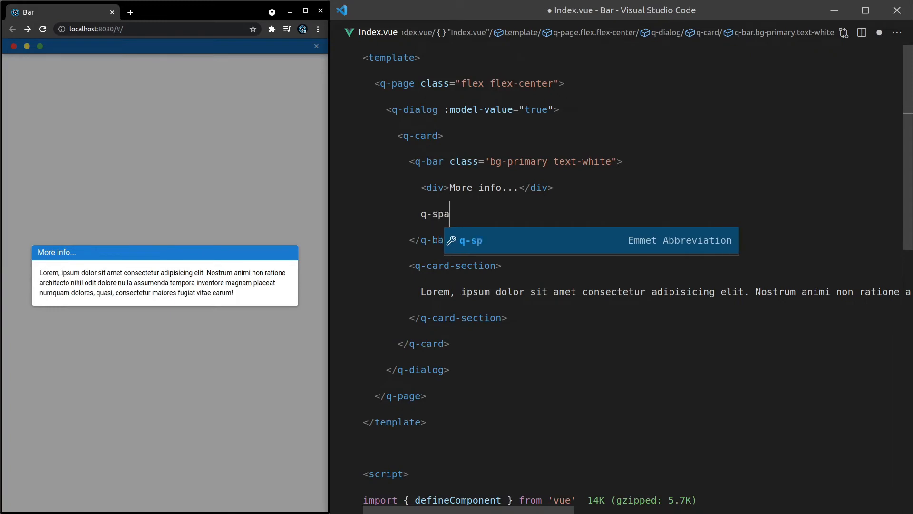
key(Tab)
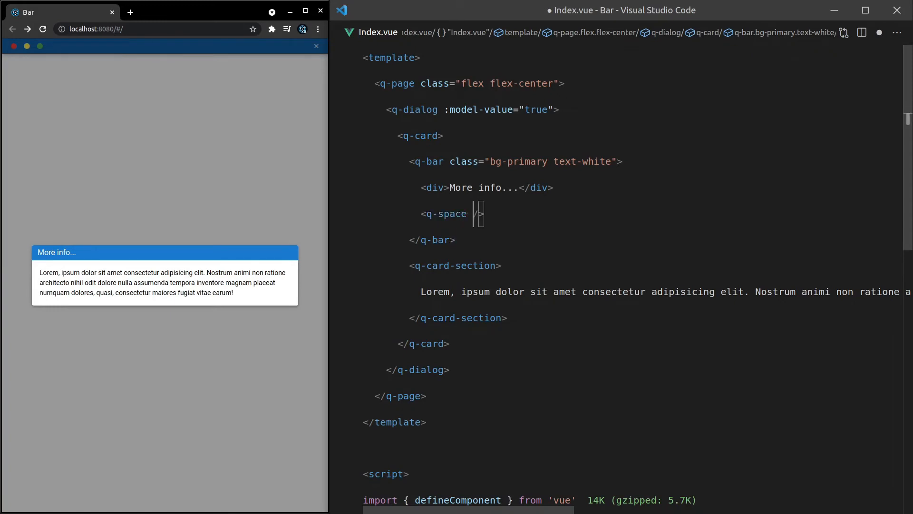
text(q-b)
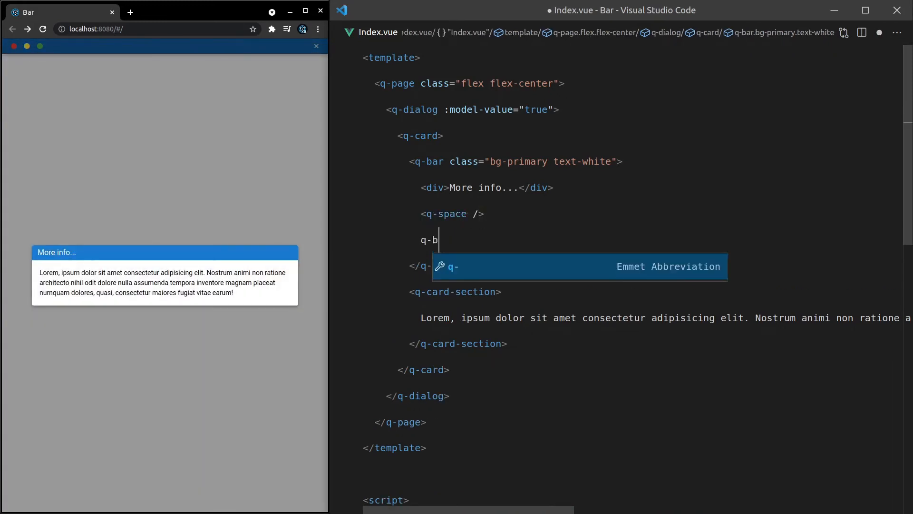
key(Tab)
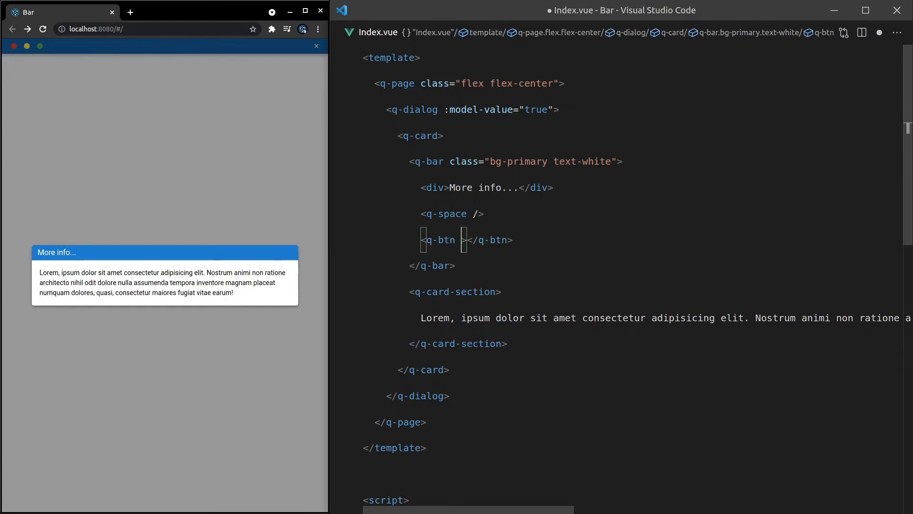
text(icon="close")
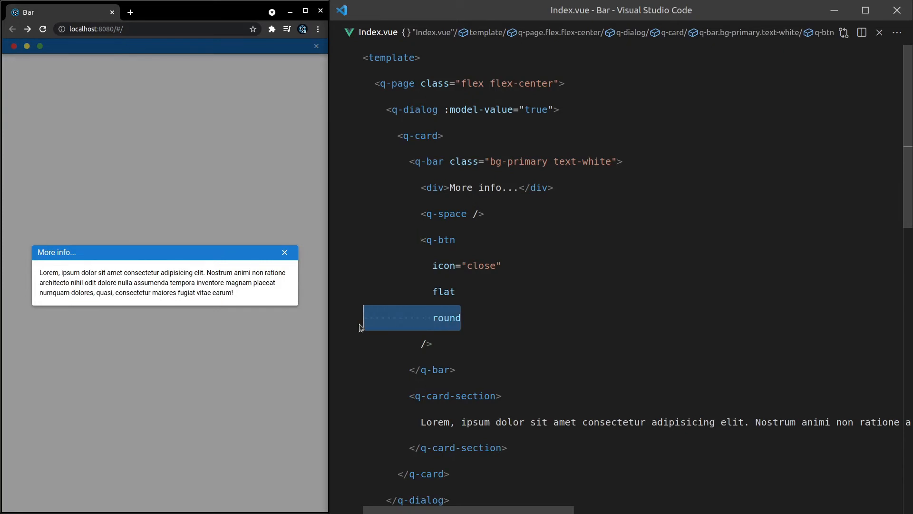
Make the close button flat and dense with v-close-popup instead of round
key(Delete)
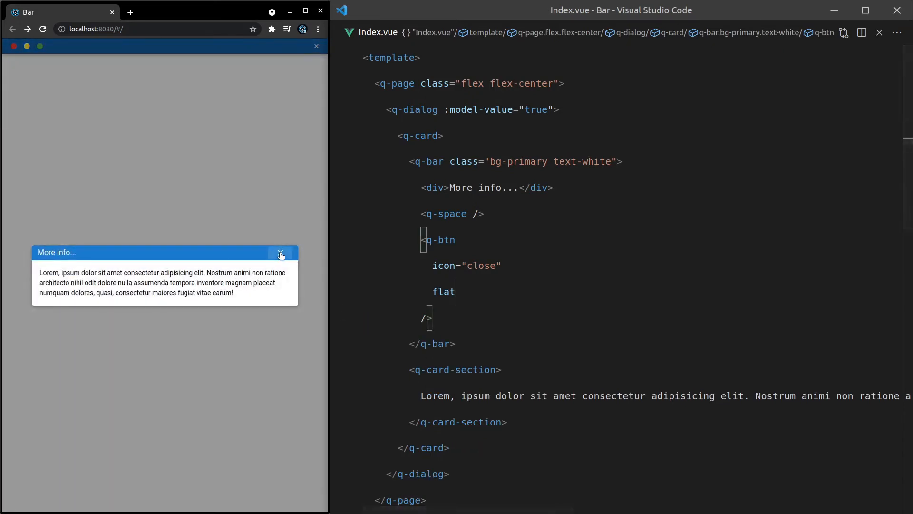
text(dense)
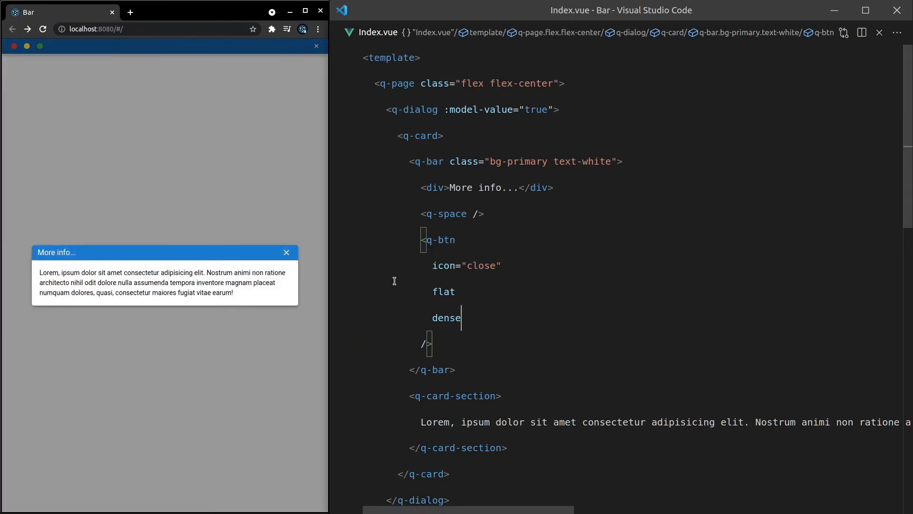
mouse_move(512, 324)
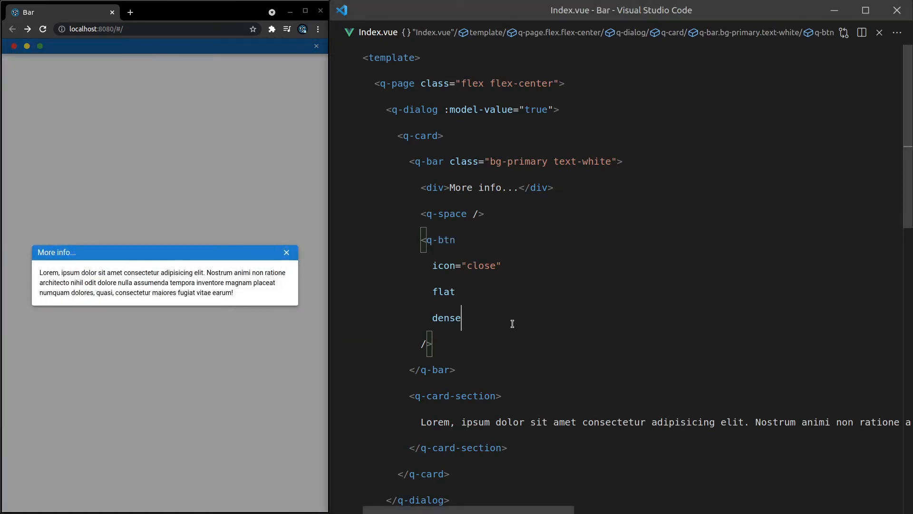
text(v-cl)
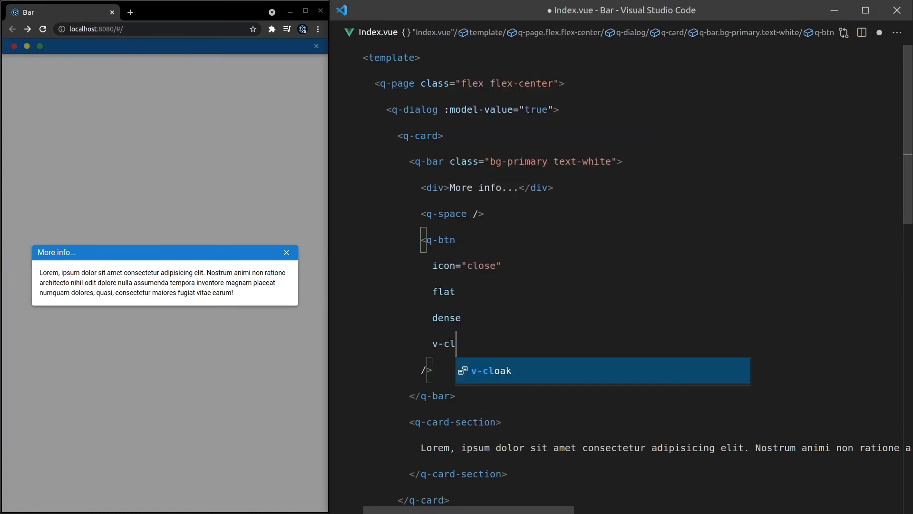
text(ose-popup)
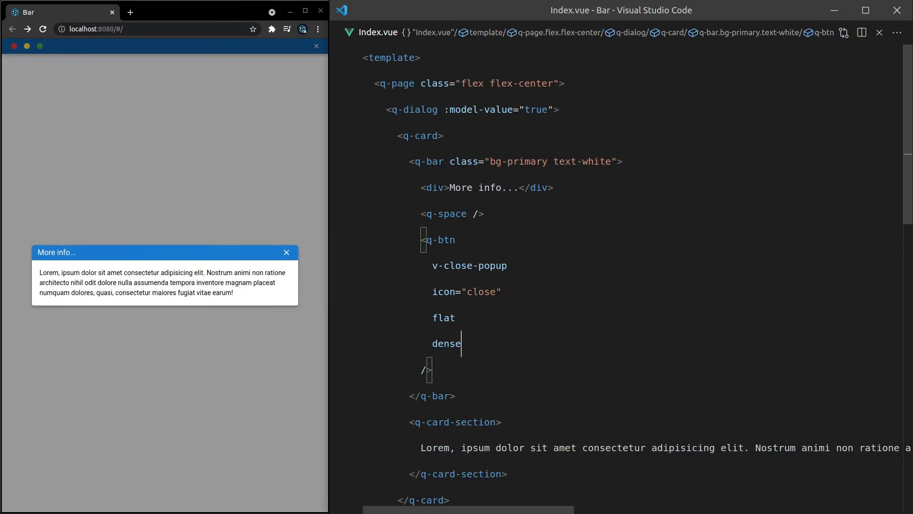
click(286, 252)
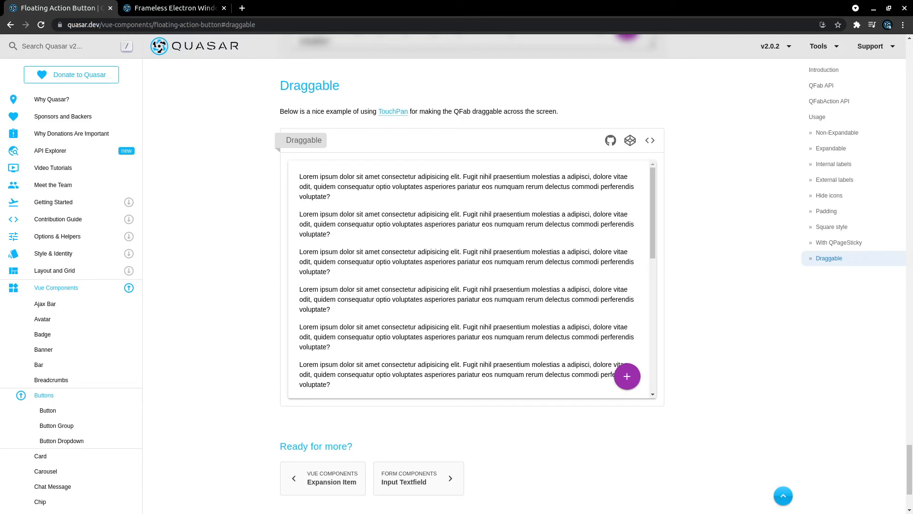
mouse_move(708, 205)
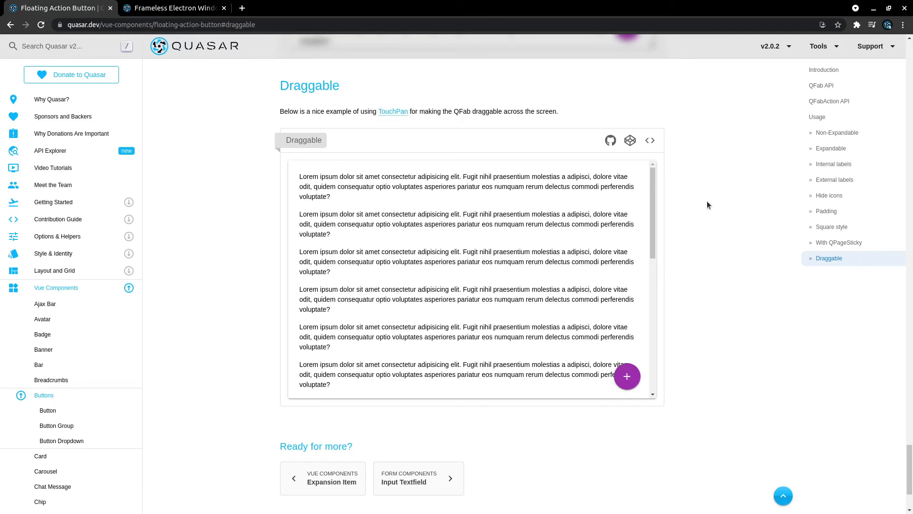
mouse_move(739, 164)
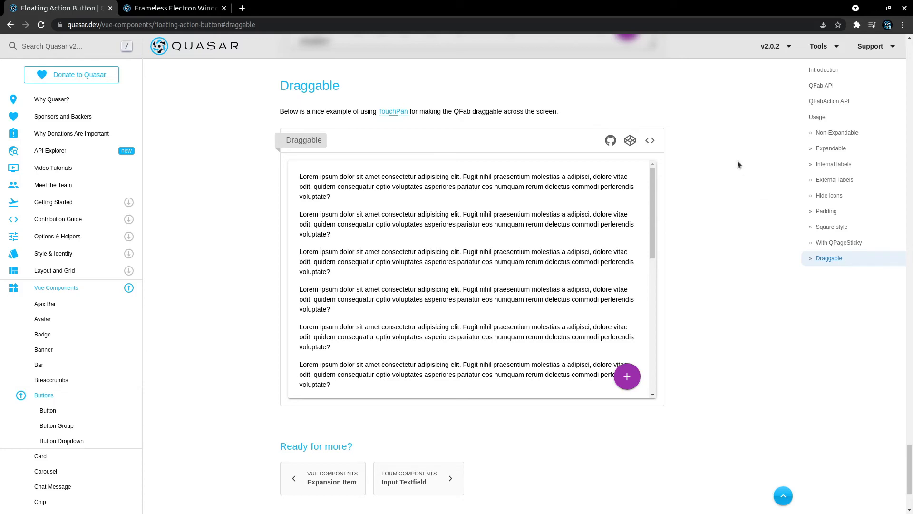
mouse_move(706, 186)
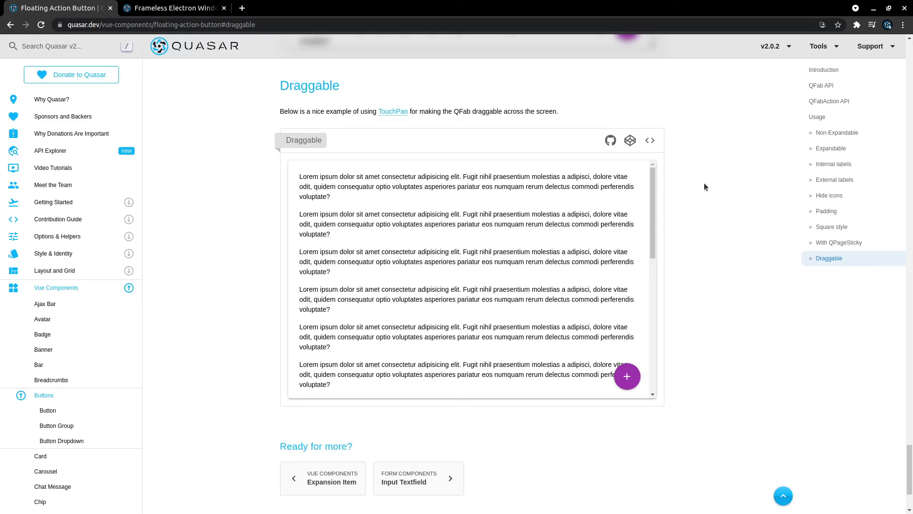
mouse_move(664, 361)
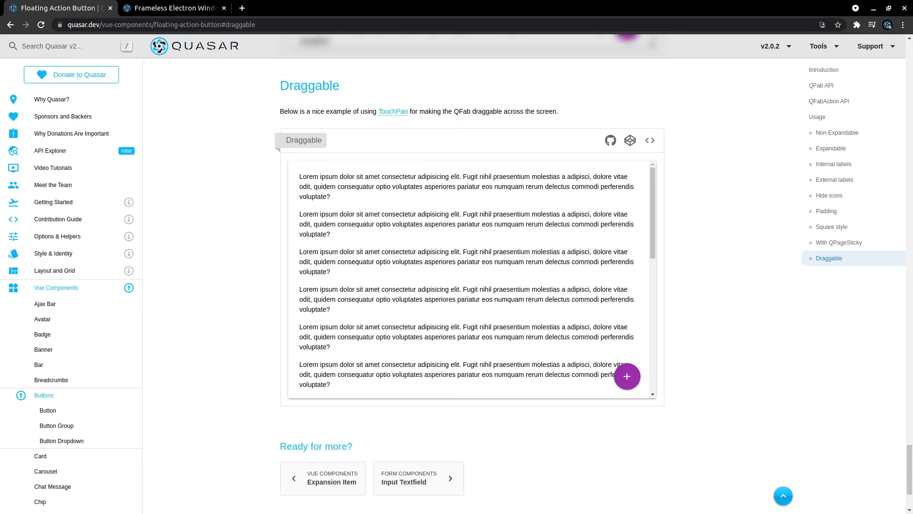
Drag the purple FAB around the Draggable example demo area
drag(627, 377, 585, 318)
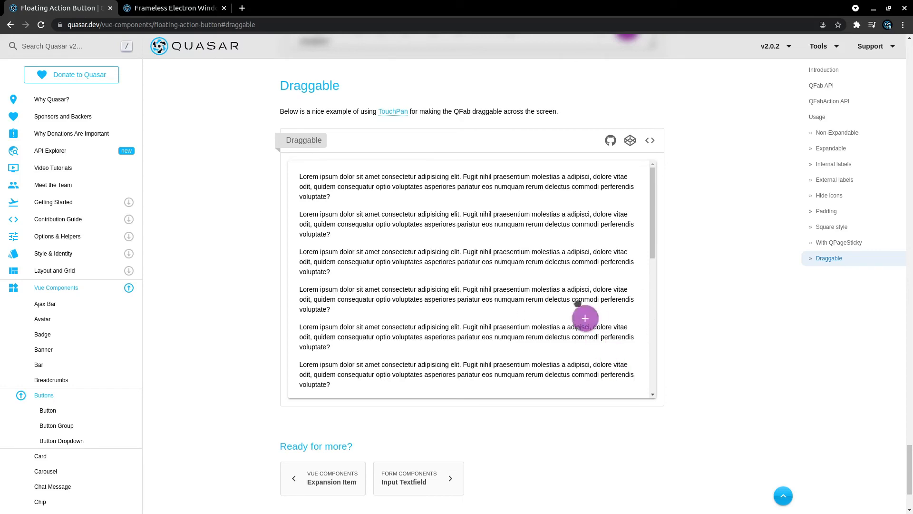
drag(585, 318, 624, 355)
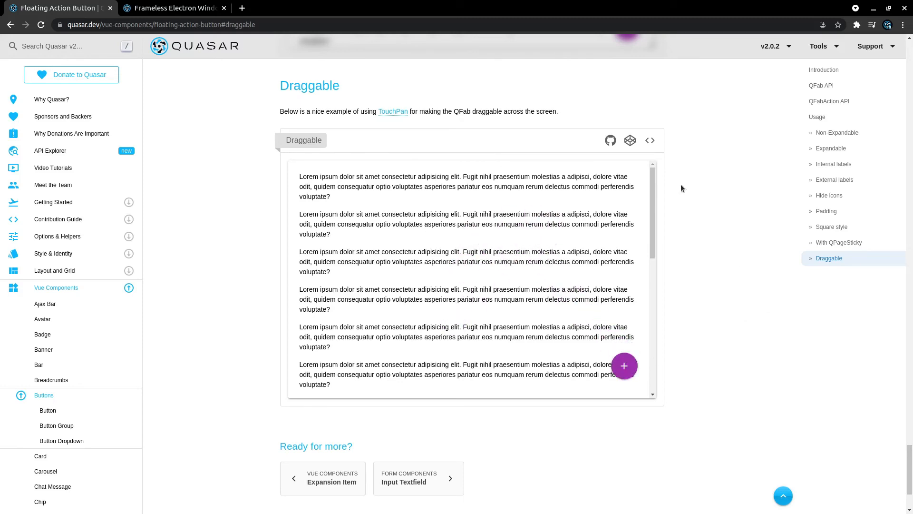
click(650, 140)
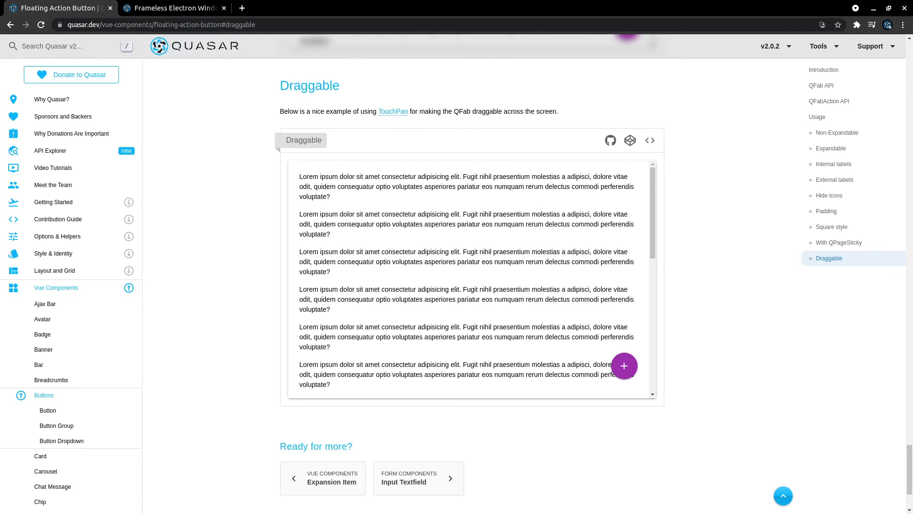
mouse_move(721, 249)
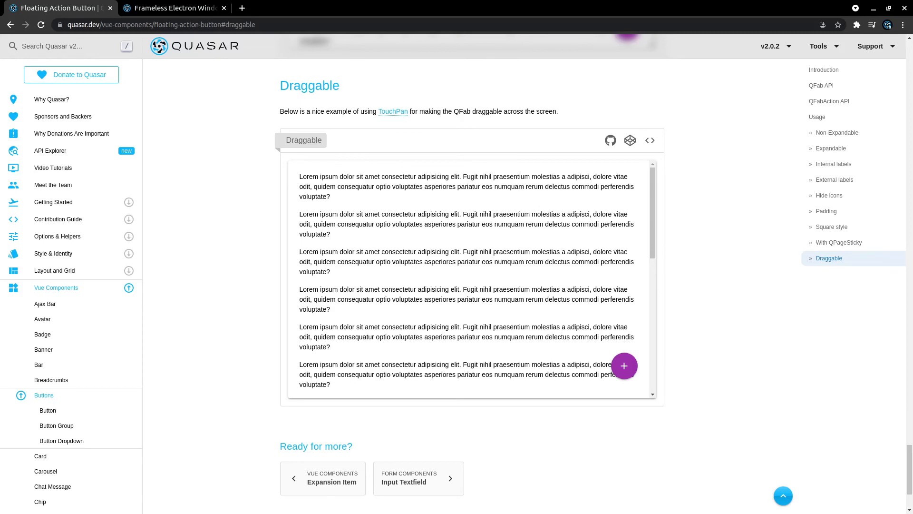
Switch to the Frameless Electron Window docs and scroll to the minimize, maximize and close section
click(177, 7)
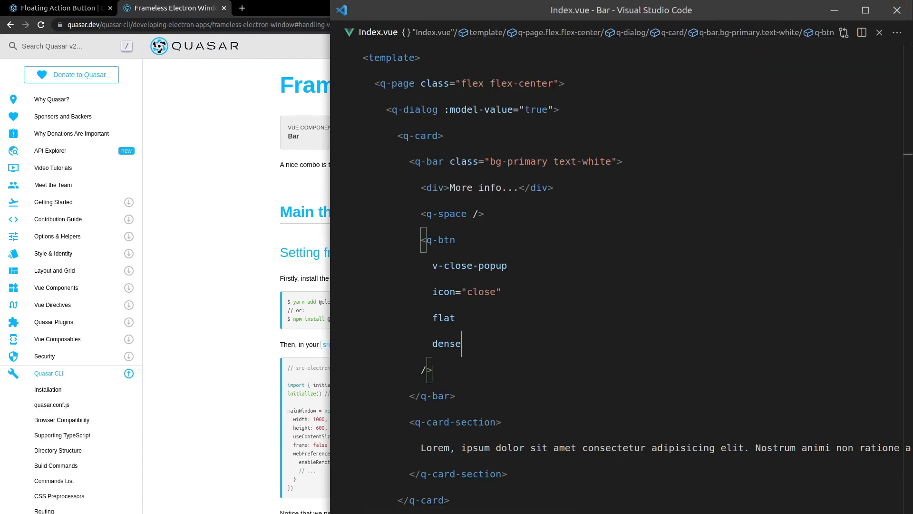
mouse_move(879, 8)
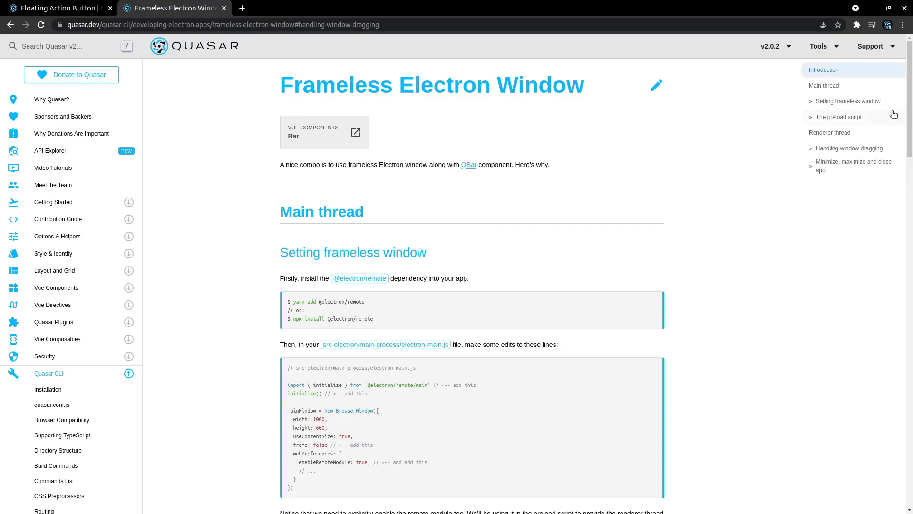
scroll(down, 3)
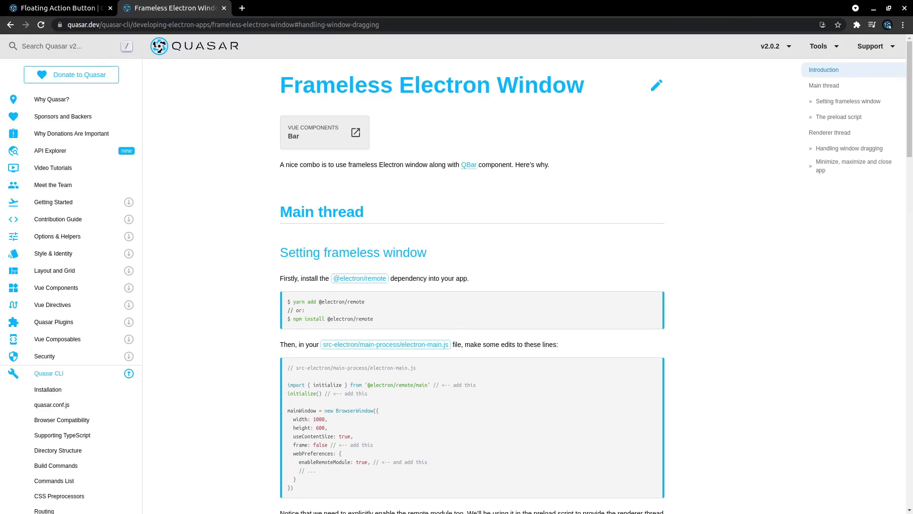
scroll(down, 3)
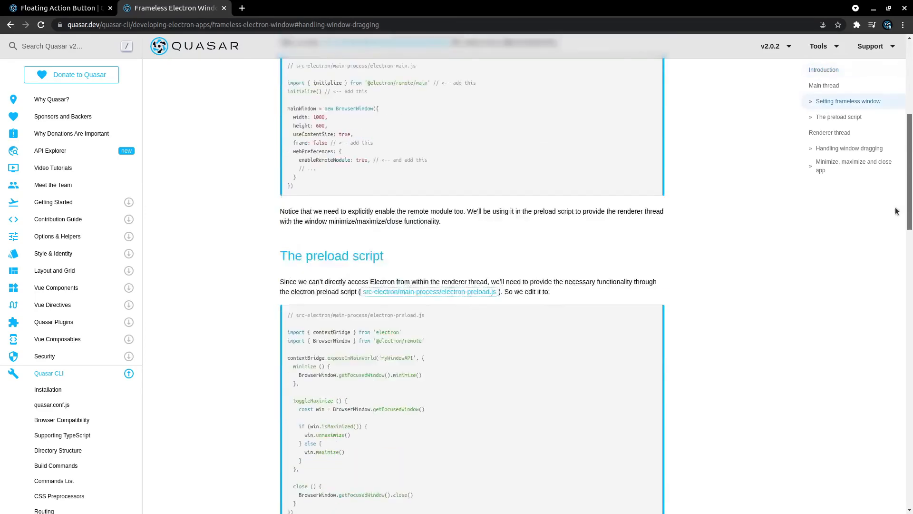
scroll(down, 3)
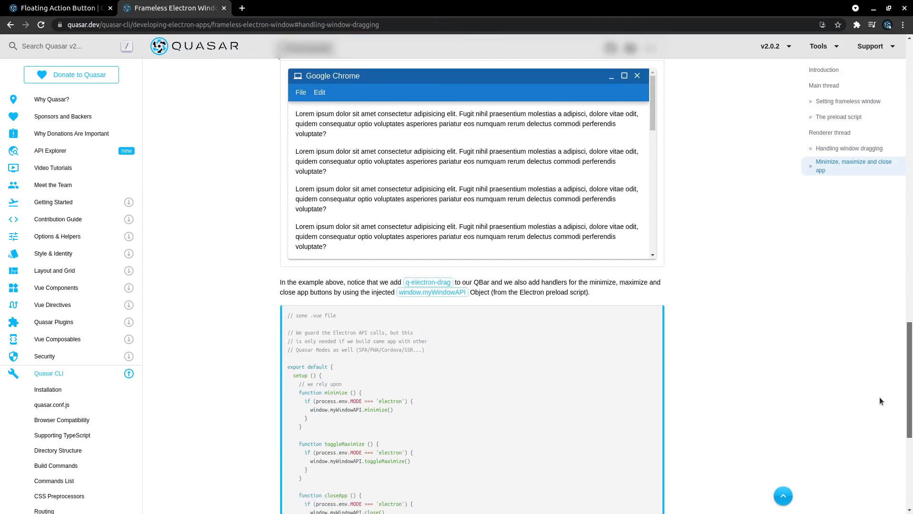